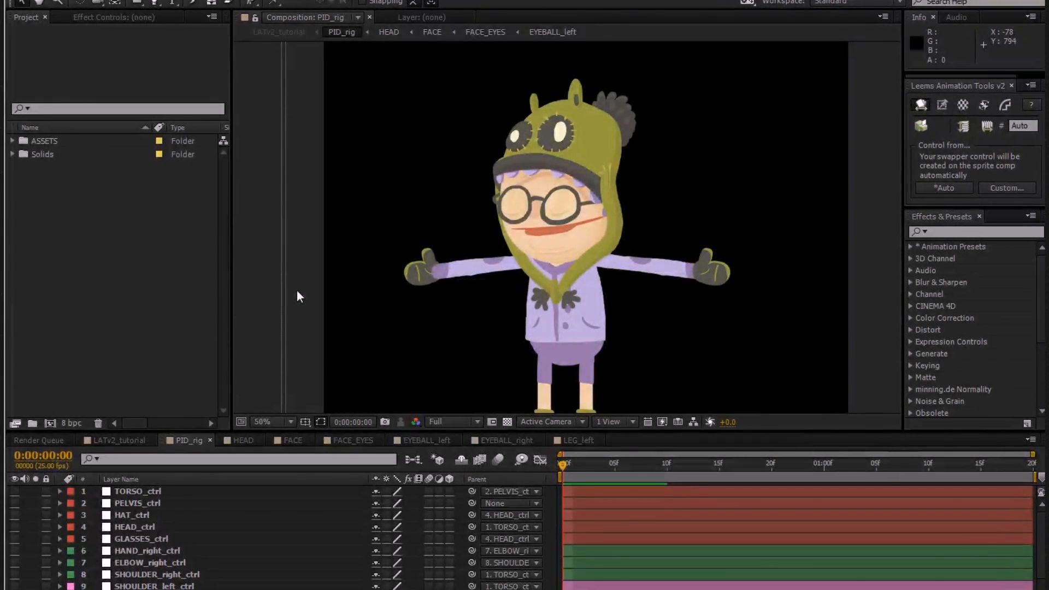
pyautogui.moveTo(878, 207)
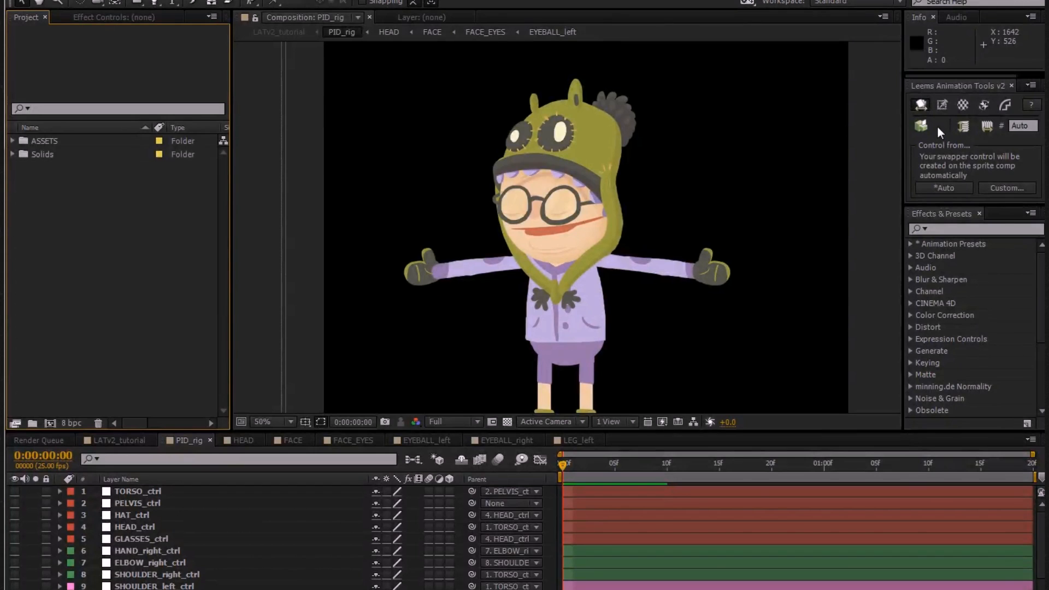
pyautogui.moveTo(942, 105)
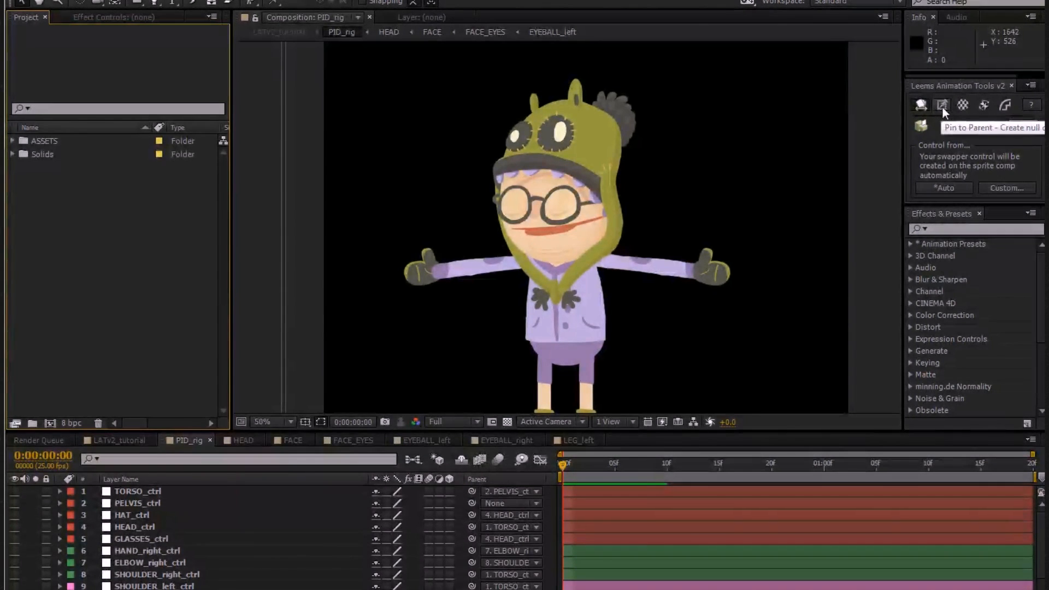
pyautogui.moveTo(983, 105)
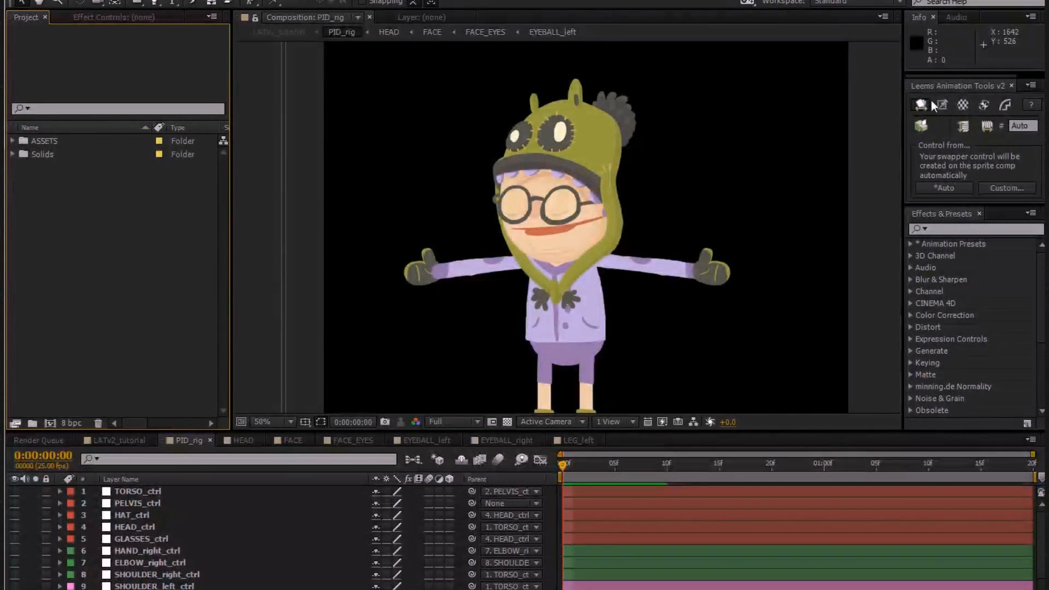
# Browse the Sprite Swapper, controller, null-constraint and stepped-keyframe tabs of Leem's Animation Tools.
pyautogui.click(961, 105)
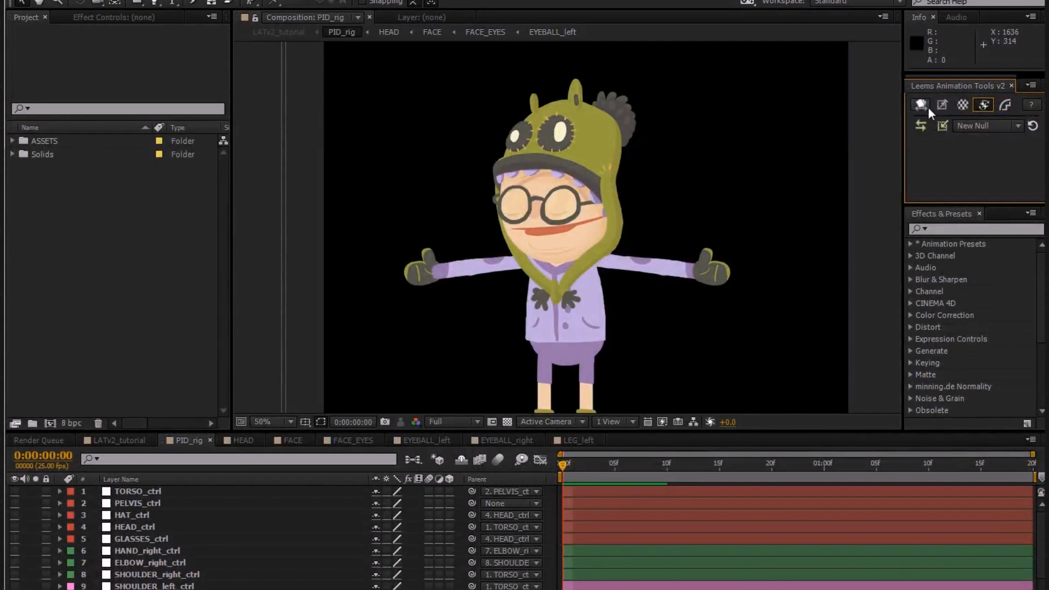
pyautogui.click(921, 105)
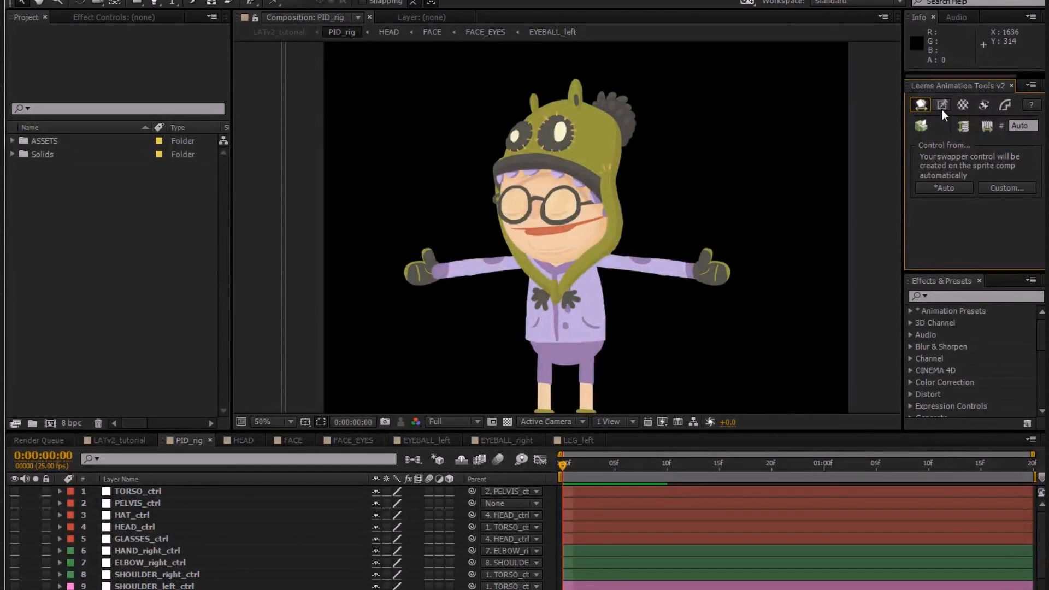
pyautogui.click(941, 105)
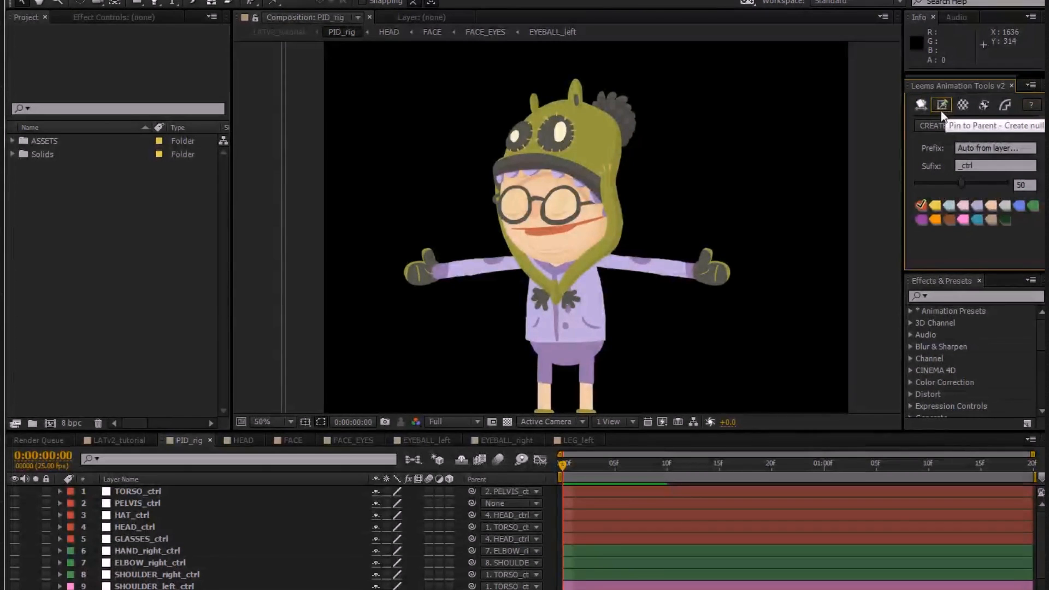
pyautogui.click(963, 105)
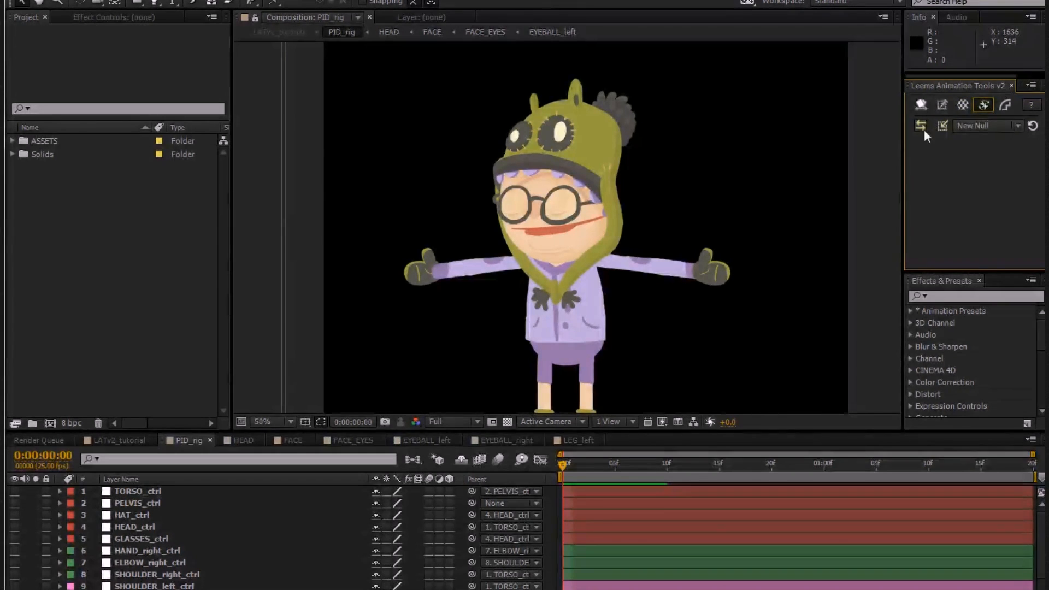
pyautogui.click(1004, 105)
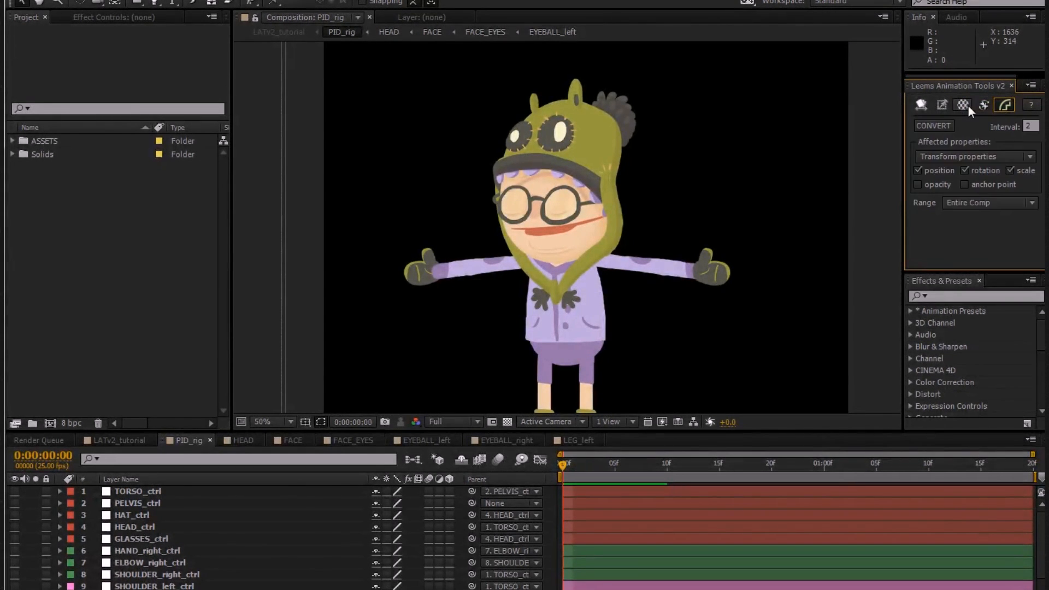
# Return to the Sprite Swapper tab and bring up its Library with composition, layer and slider filters shown.
pyautogui.click(941, 105)
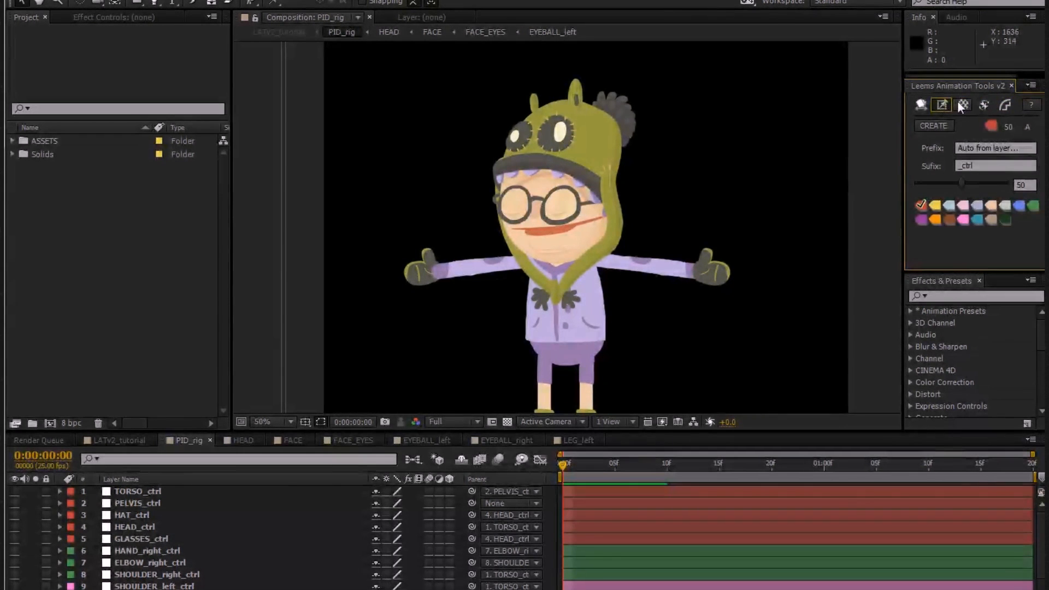
pyautogui.click(1003, 105)
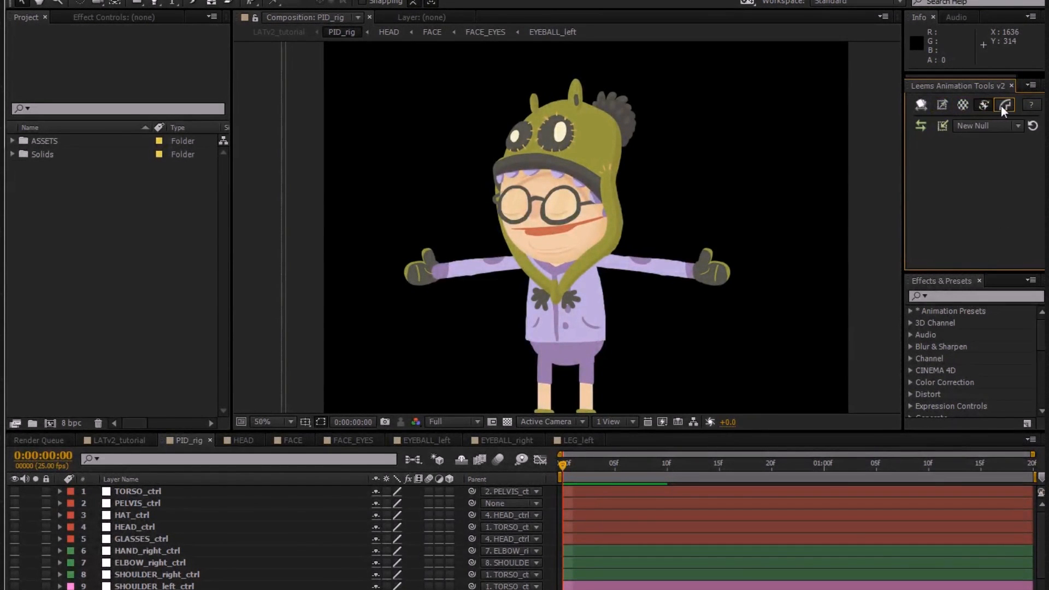
pyautogui.click(984, 104)
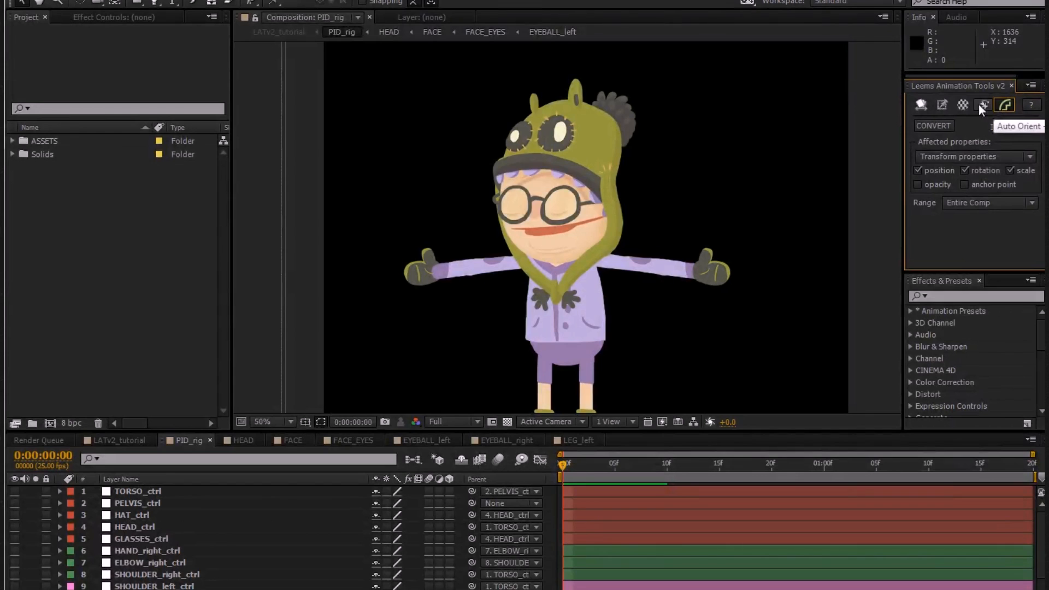
pyautogui.click(983, 105)
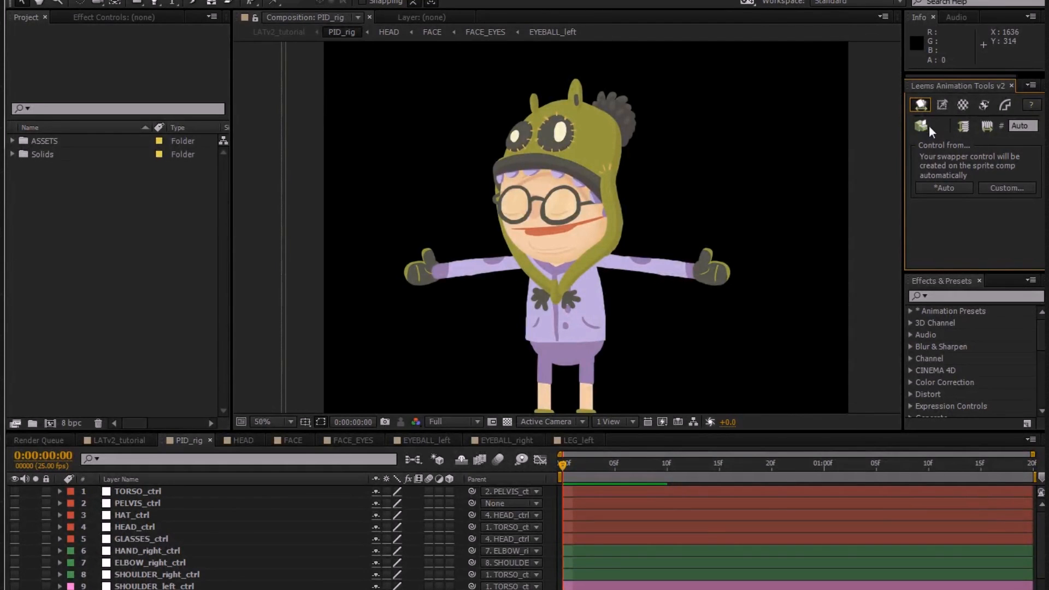
pyautogui.click(920, 127)
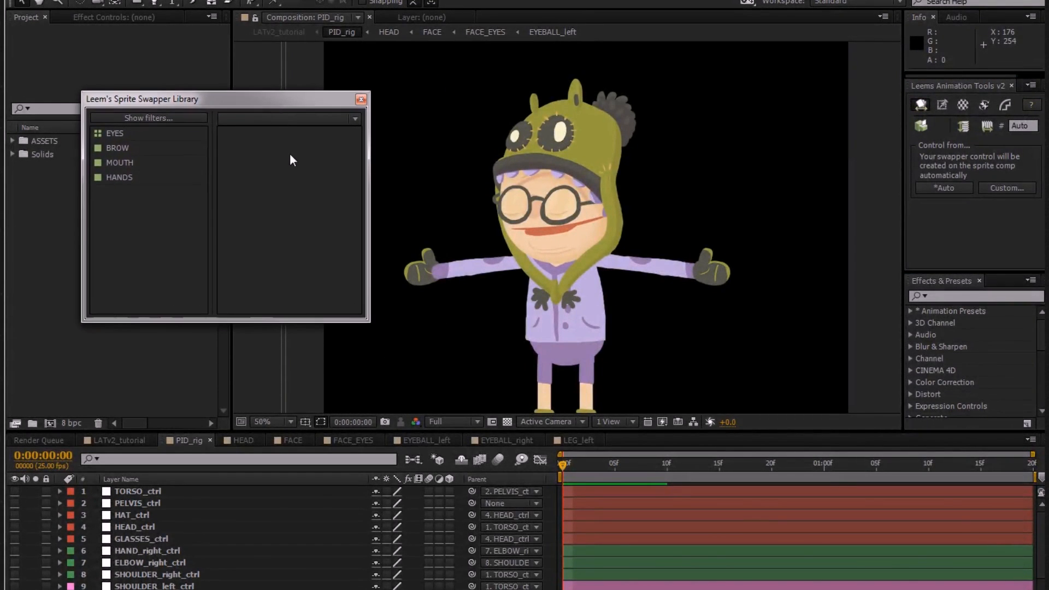
pyautogui.moveTo(246, 159)
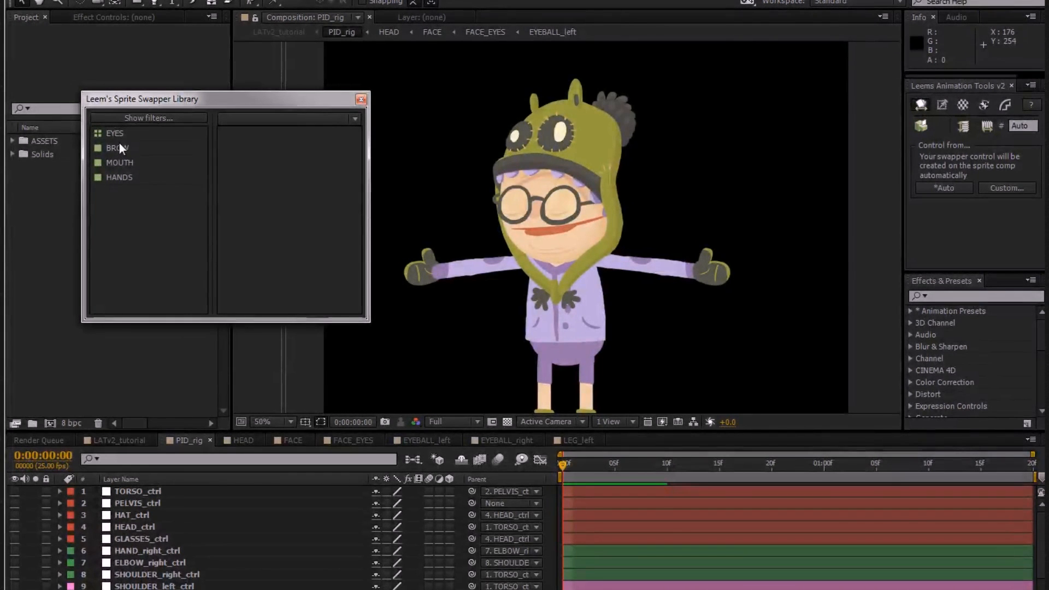
pyautogui.moveTo(165, 165)
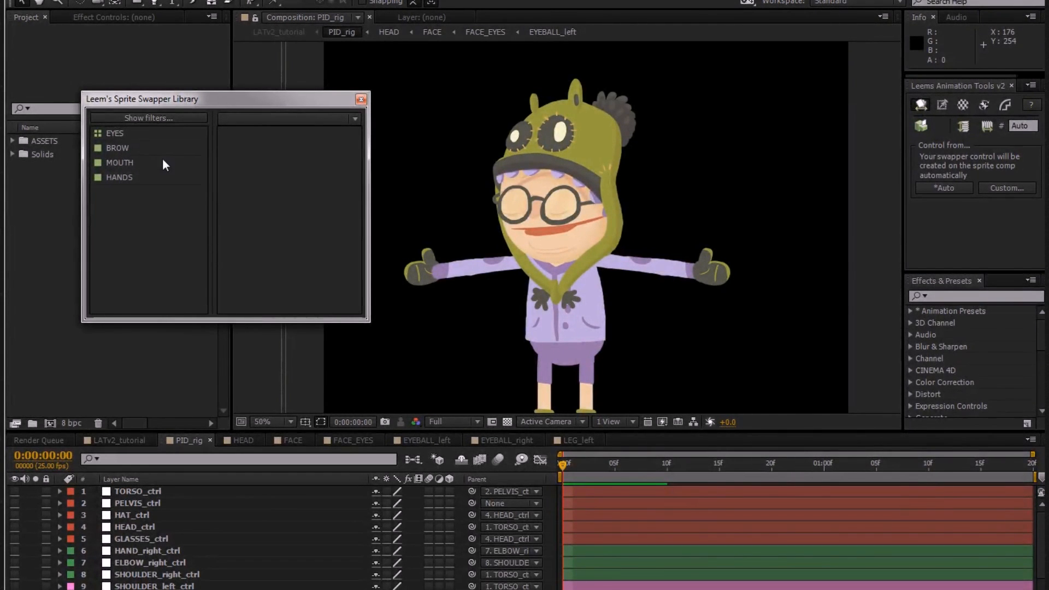
pyautogui.moveTo(126, 169)
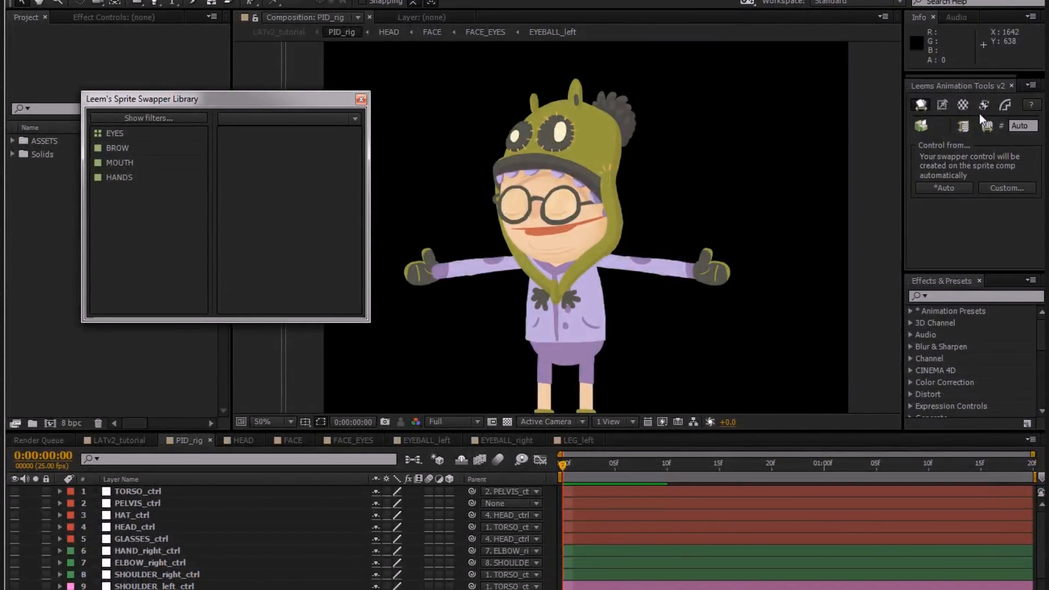
pyautogui.moveTo(961, 132)
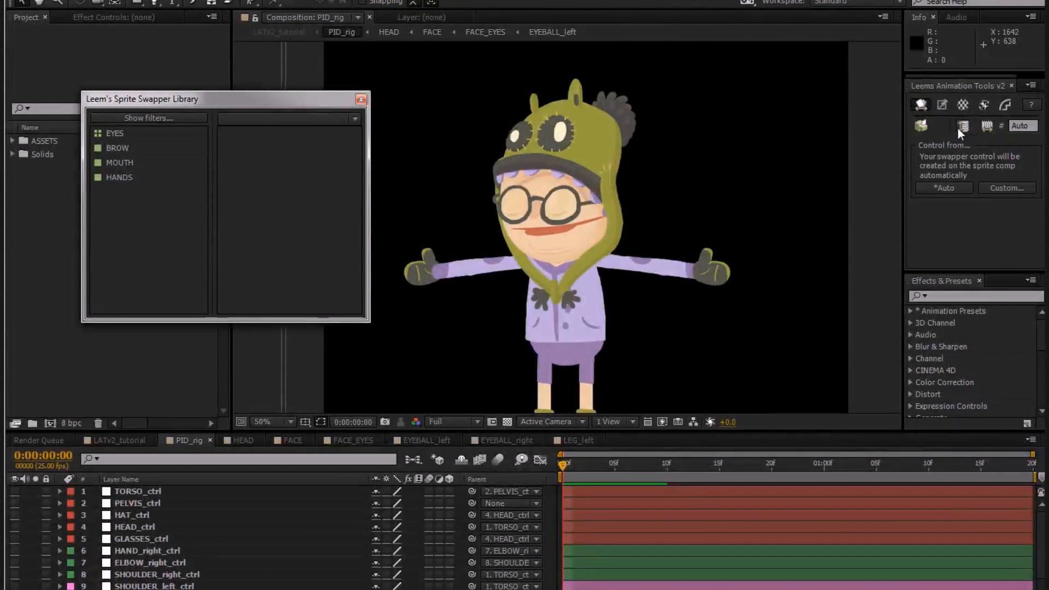
pyautogui.moveTo(321, 398)
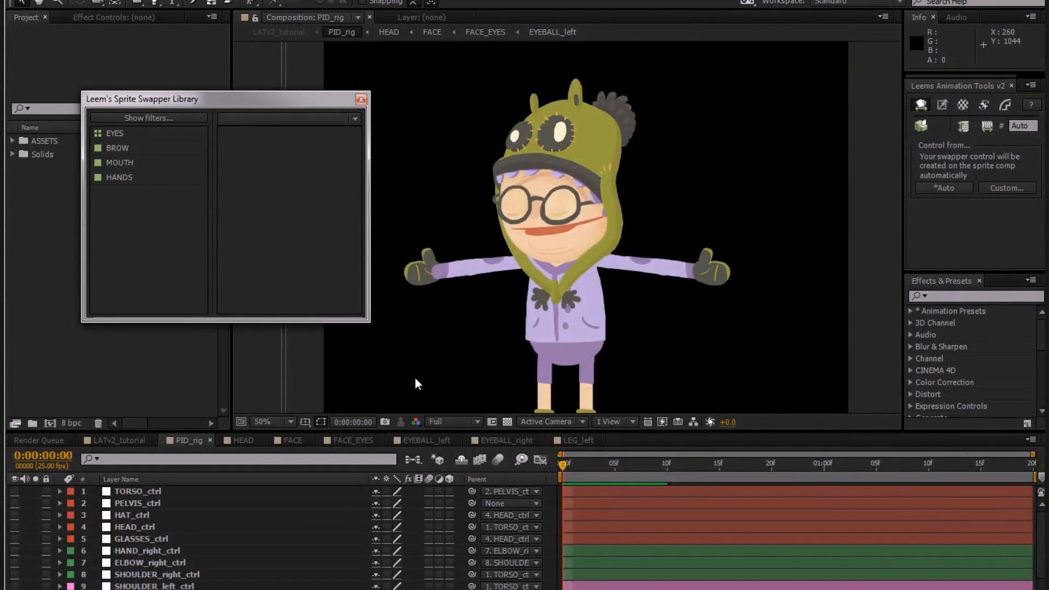
pyautogui.moveTo(322, 101)
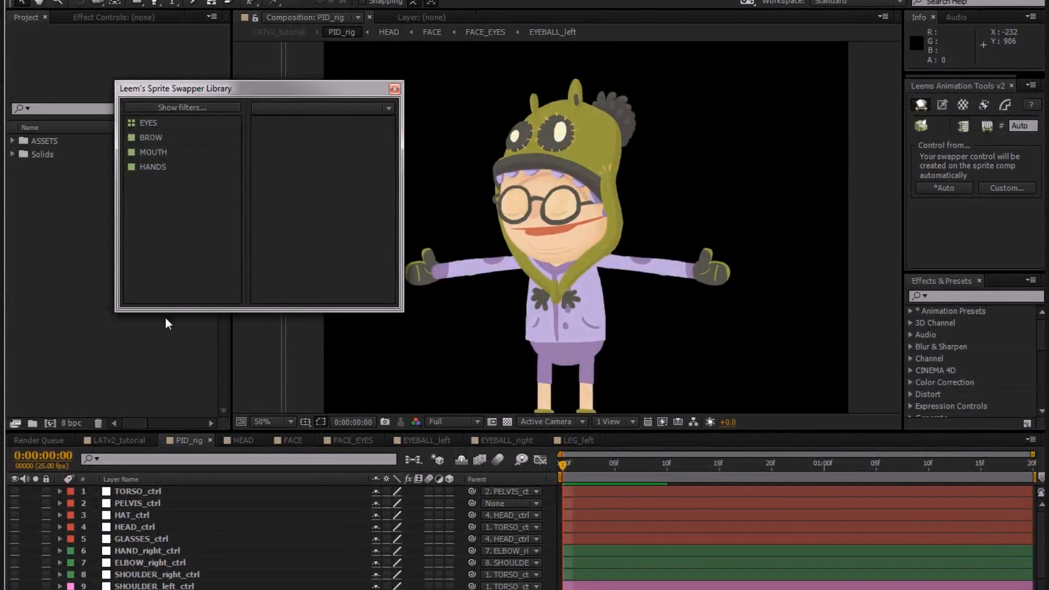
pyautogui.click(182, 107)
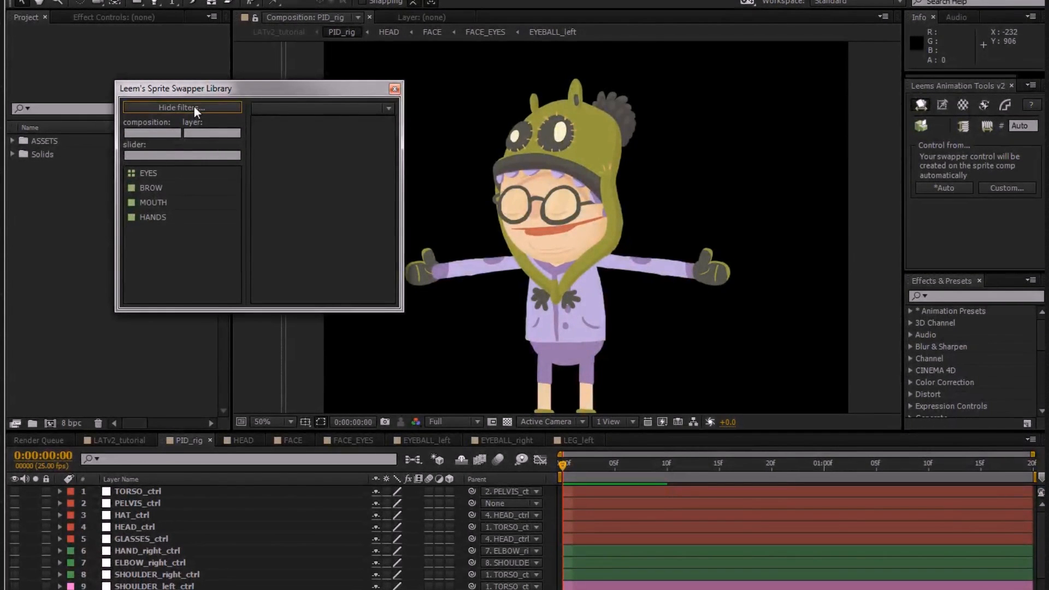
# Hide the filters, list the BROW sprites, try BROW_frown and dismiss the no-active-composition alert.
pyautogui.click(182, 107)
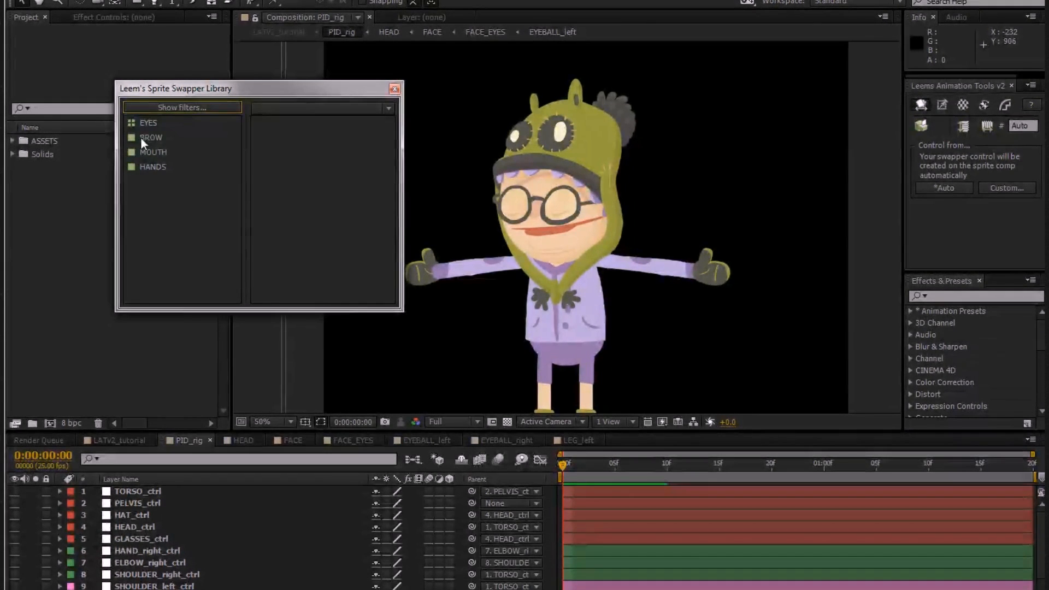
pyautogui.click(151, 137)
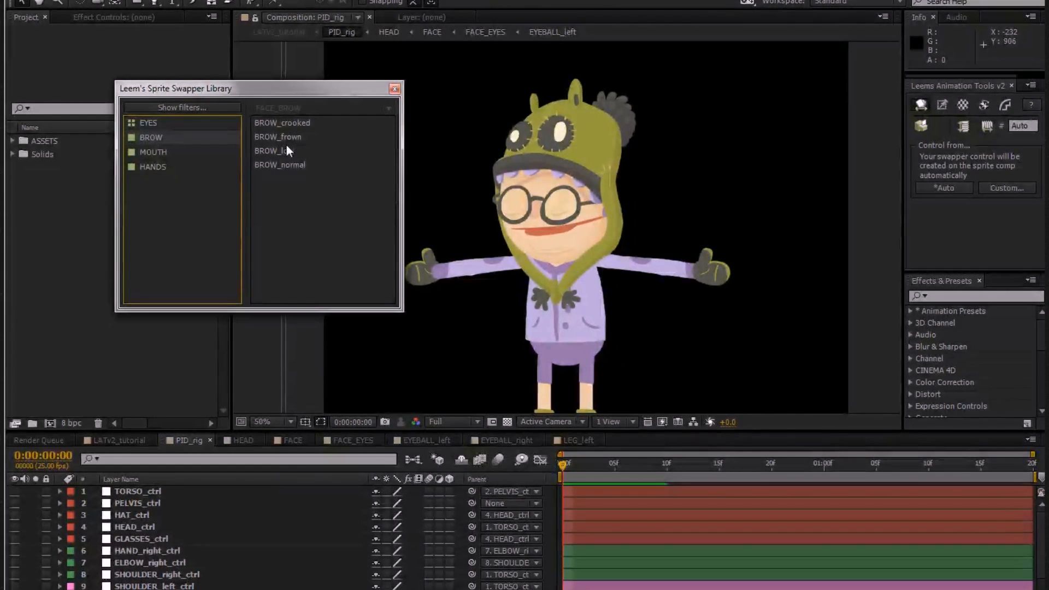
pyautogui.click(274, 150)
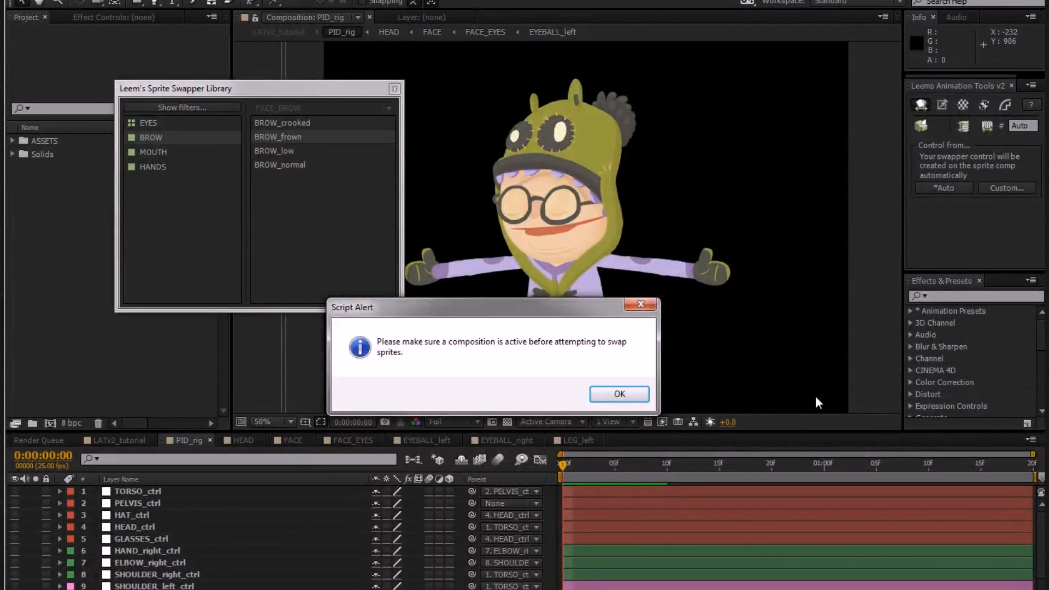
pyautogui.moveTo(585, 356)
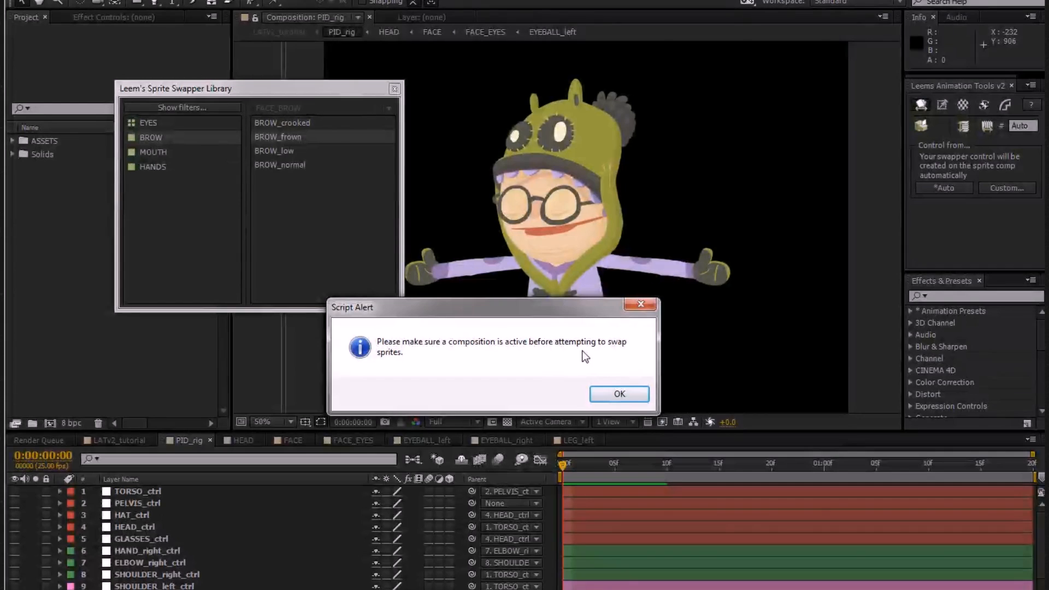
pyautogui.moveTo(466, 410)
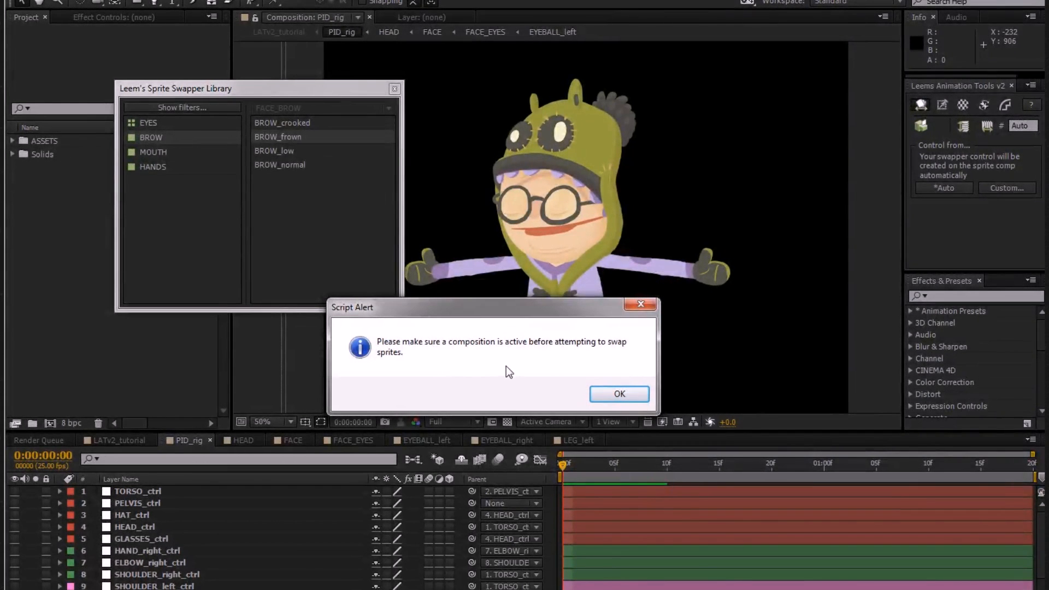
pyautogui.click(619, 394)
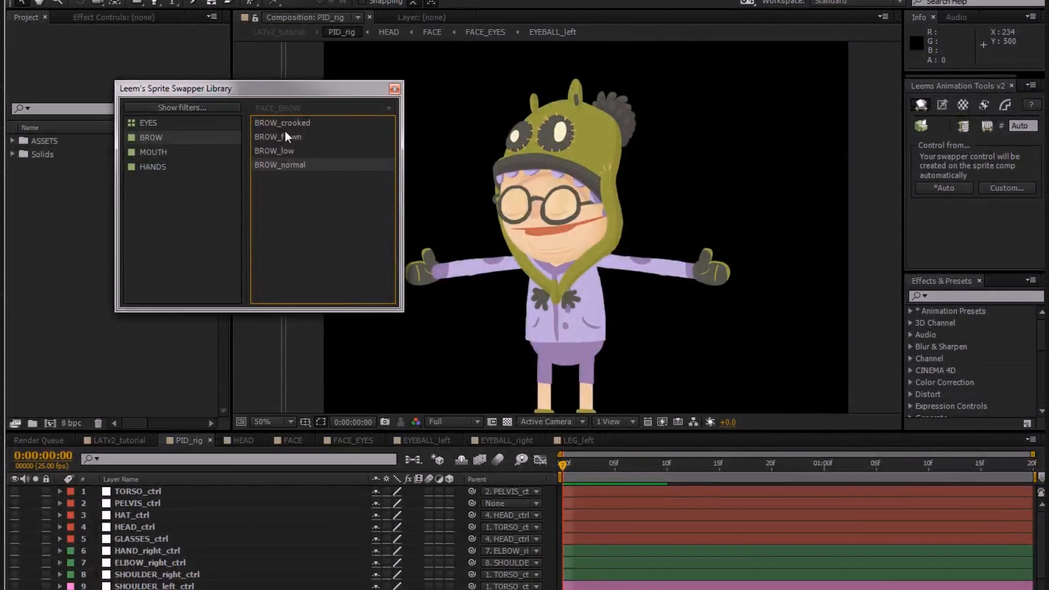
# Swap the character's brow to frown and low, then the mouth to the closed content drawing.
pyautogui.click(277, 137)
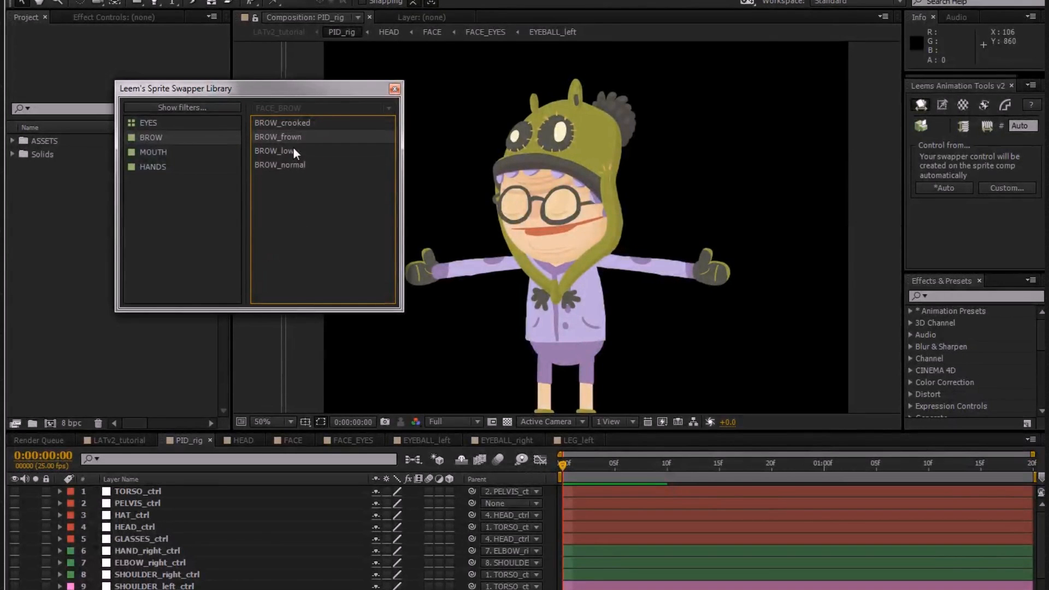
pyautogui.click(153, 152)
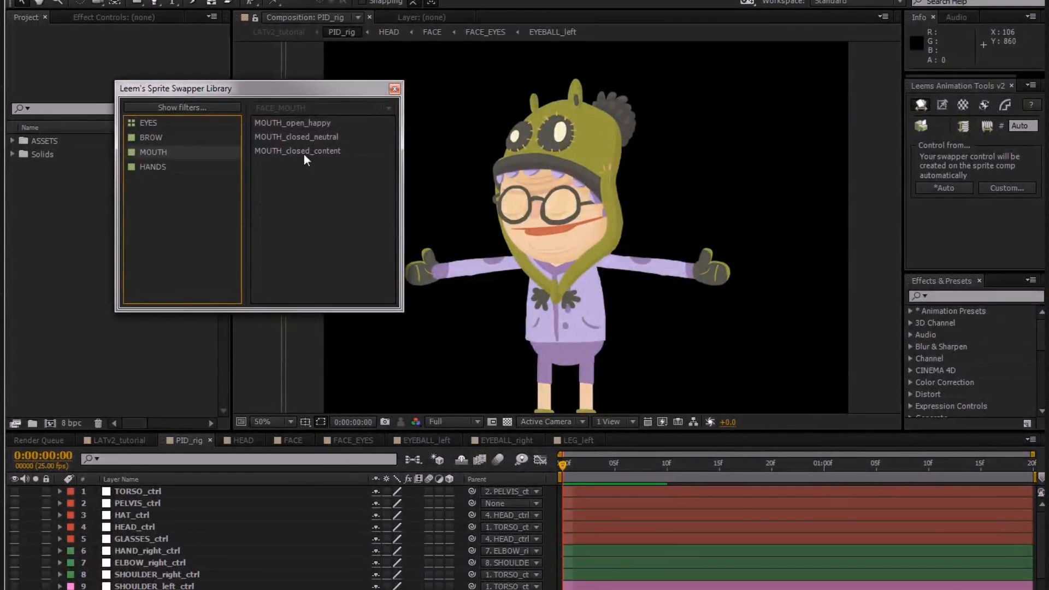
pyautogui.click(292, 123)
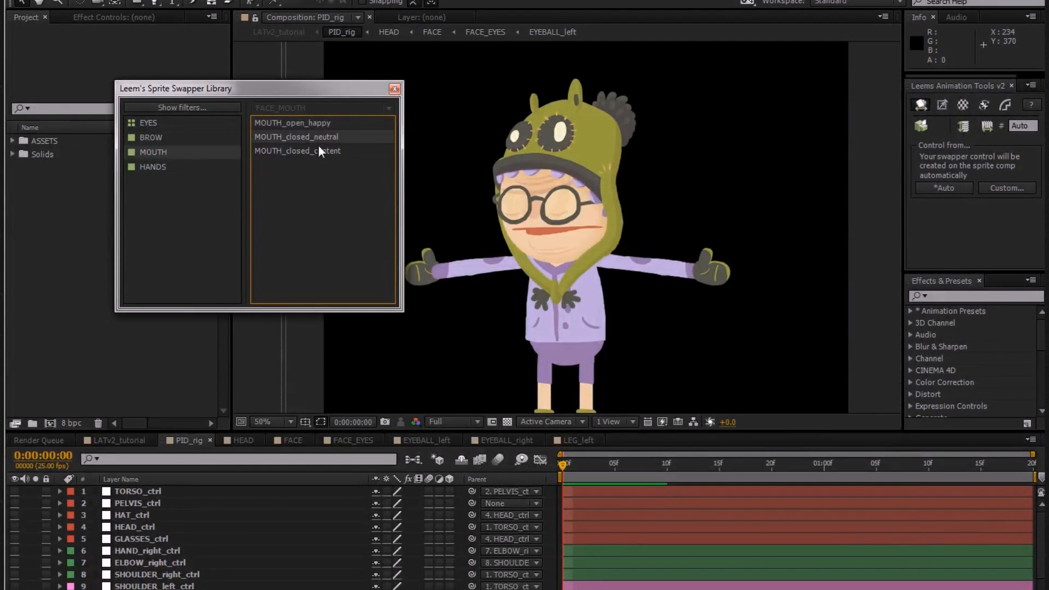
pyautogui.click(296, 151)
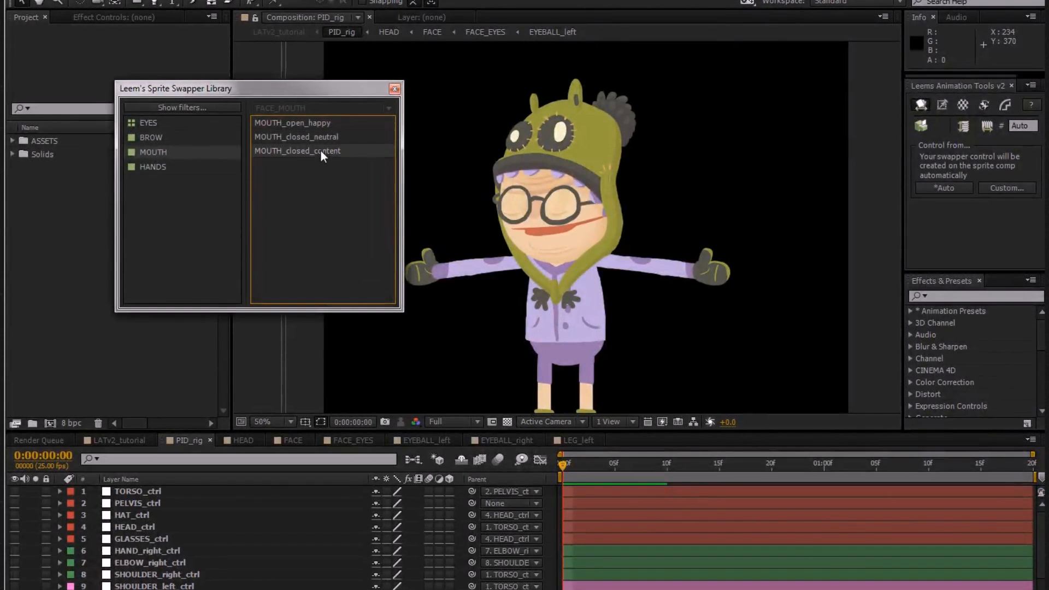
pyautogui.click(153, 166)
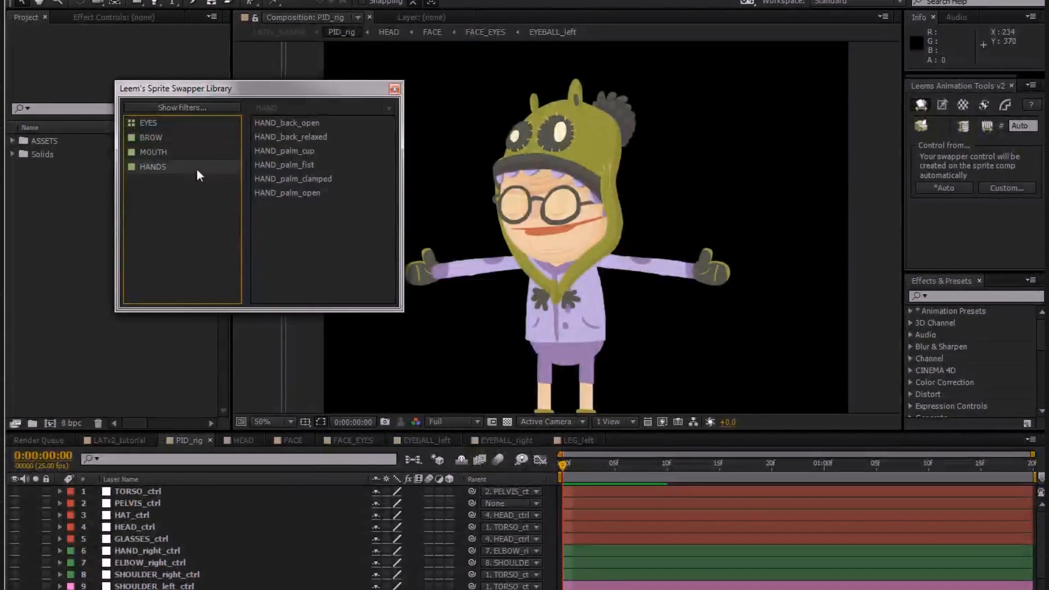
# Swap the hands to the palm cup and then the fist drawing from the HANDS category.
pyautogui.click(287, 122)
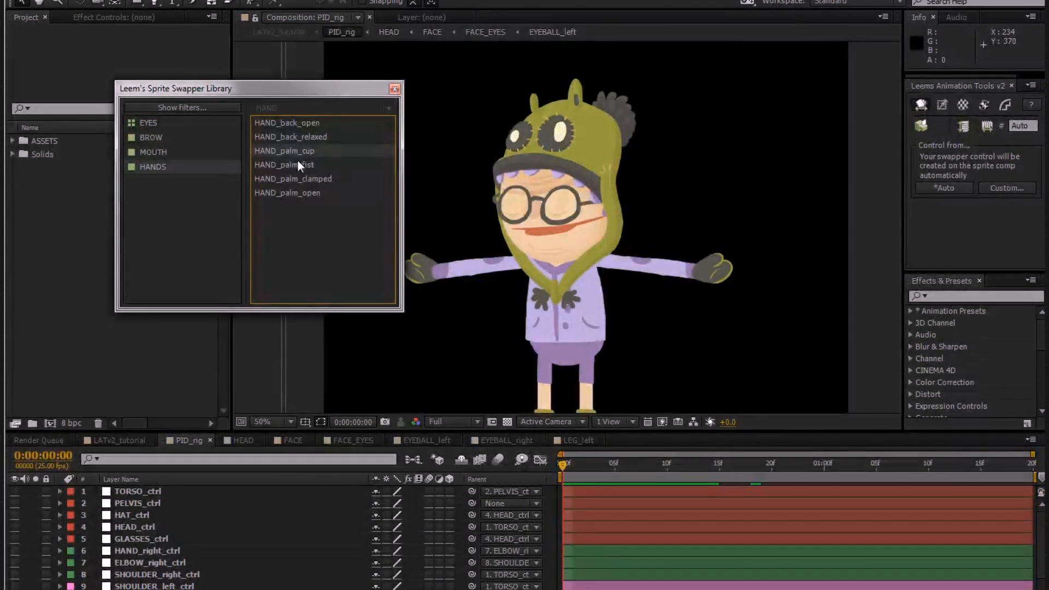
pyautogui.click(284, 165)
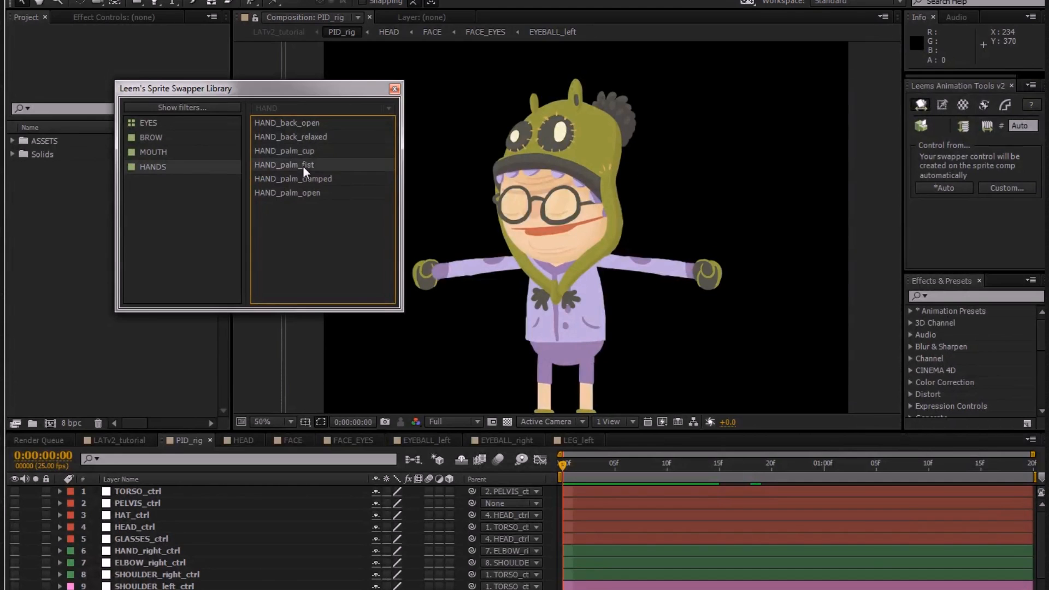
pyautogui.click(287, 193)
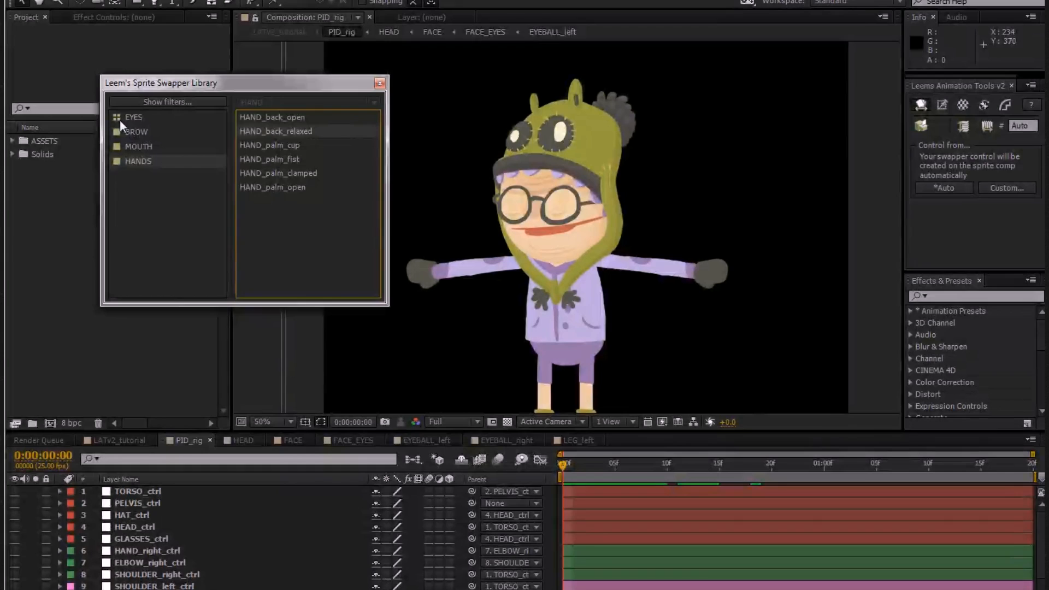
# List the EYES sprites, target the eye in the viewer and swap in a different right eyeball drawing.
pyautogui.click(133, 117)
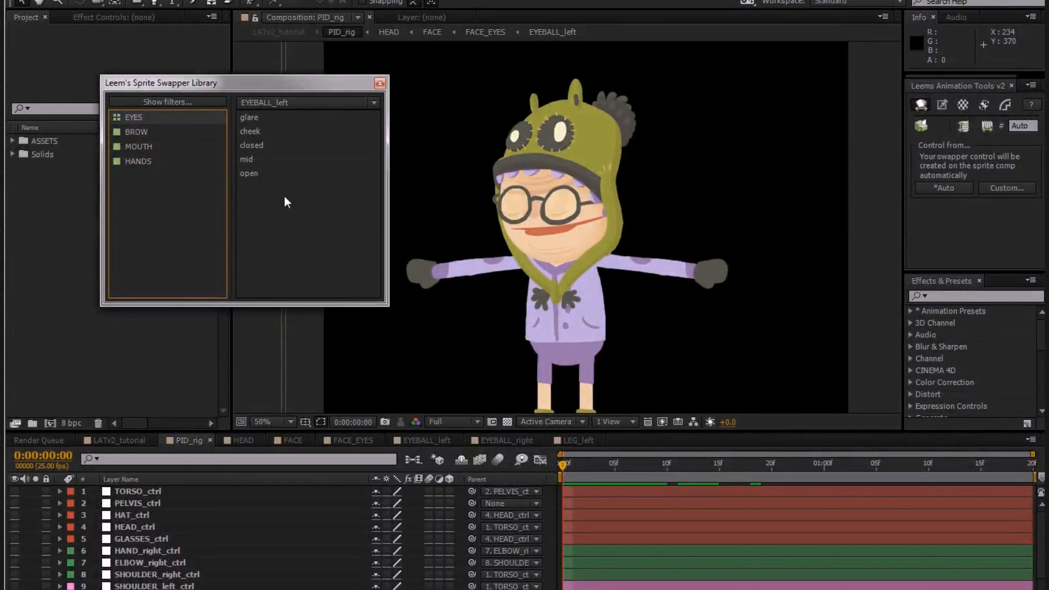
pyautogui.moveTo(171, 125)
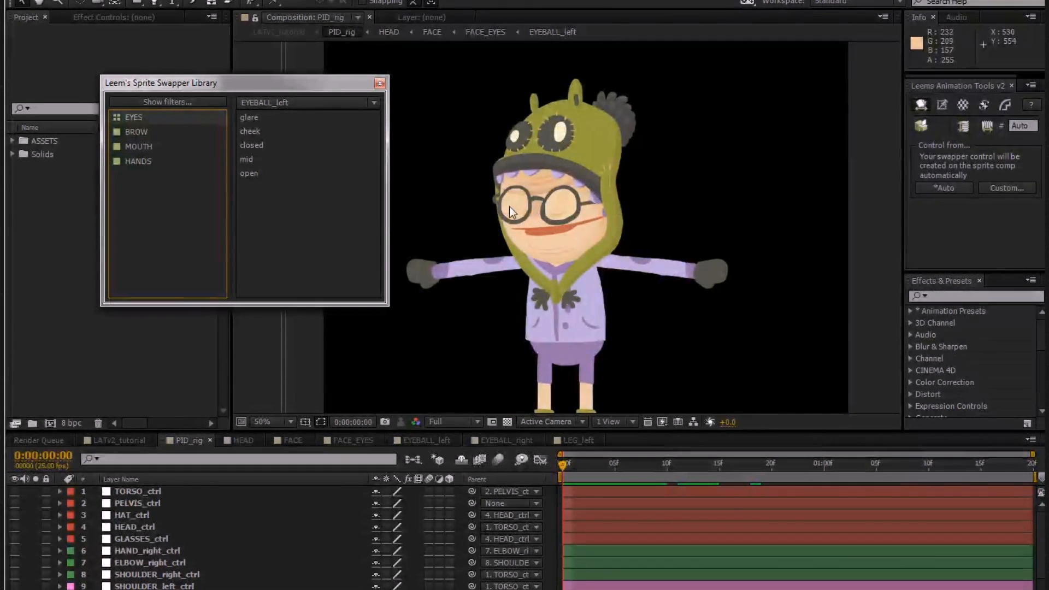
pyautogui.click(308, 103)
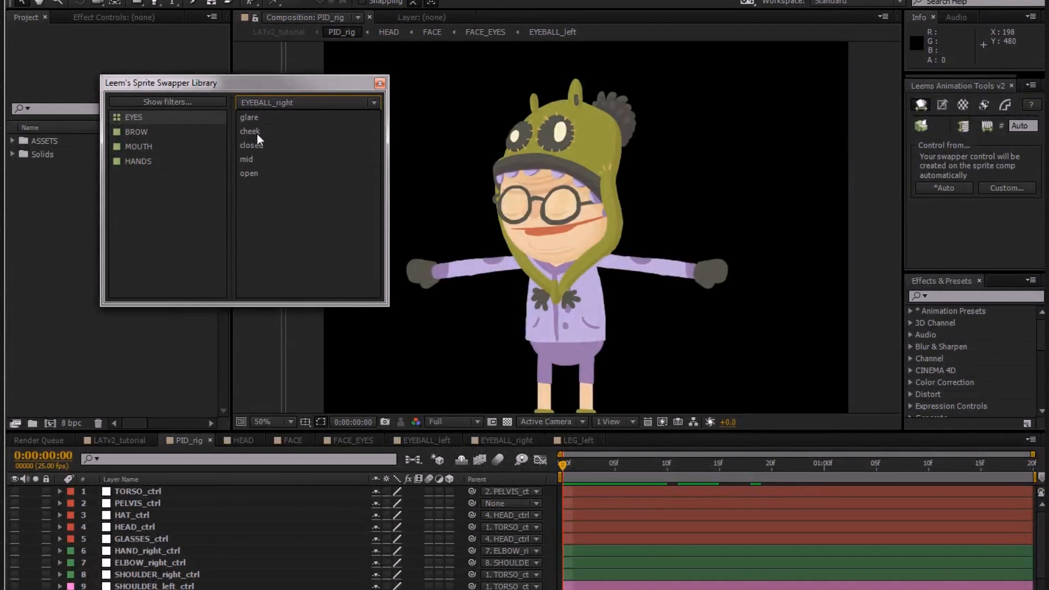
pyautogui.click(251, 145)
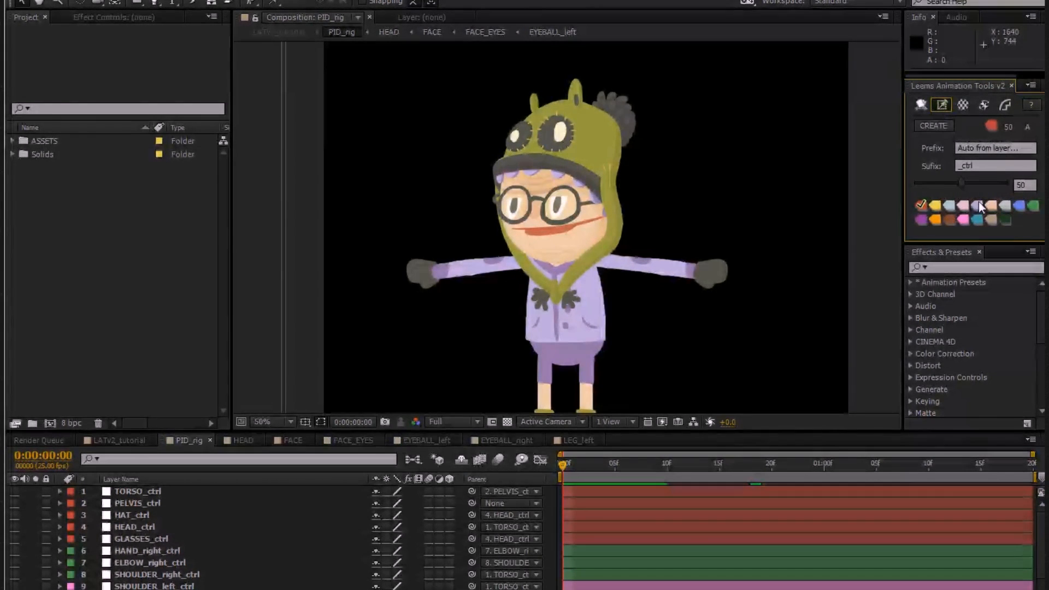
# Give new controllers a pink colour, a different shape and a smaller size.
pyautogui.click(949, 219)
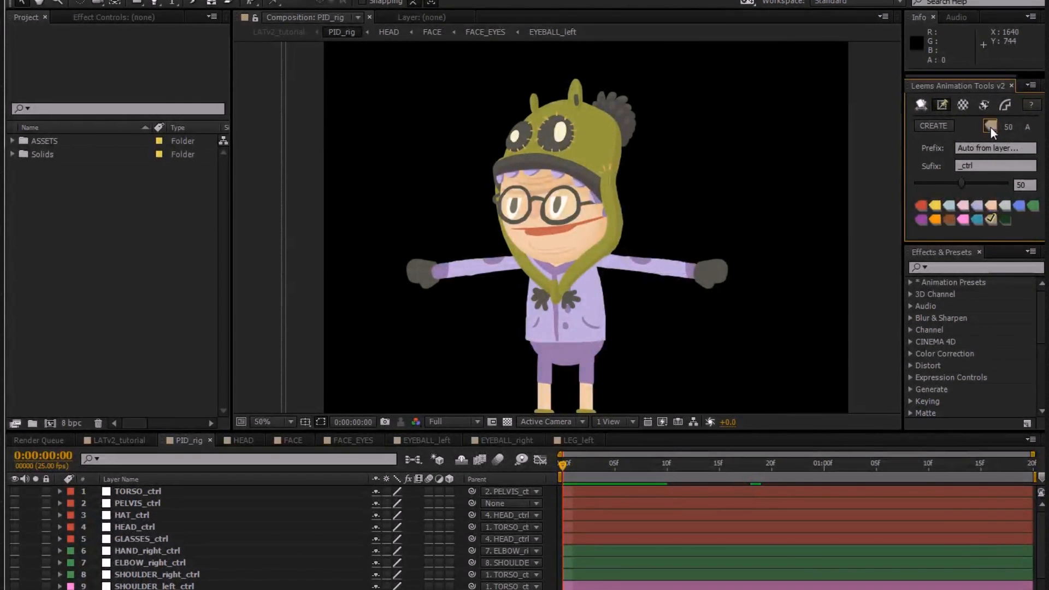
pyautogui.click(964, 220)
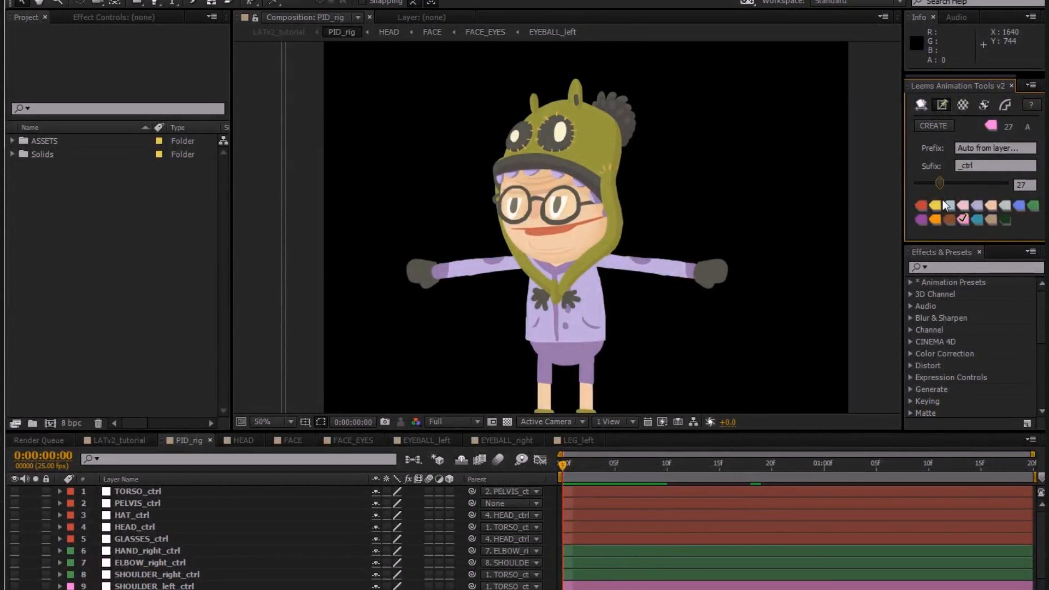
pyautogui.moveTo(940, 182); pyautogui.dragTo(997, 183)
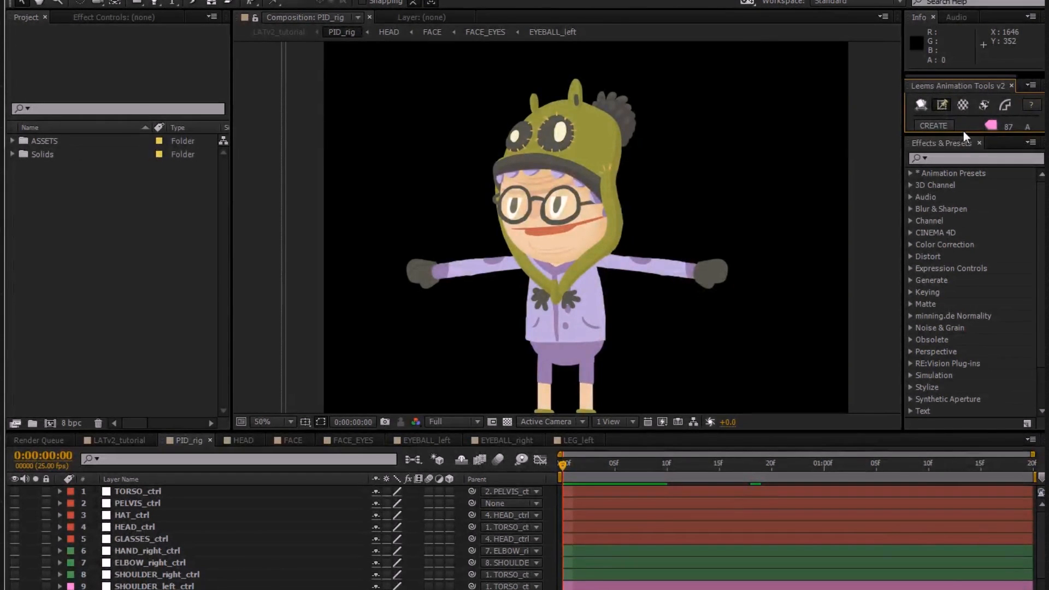
# Expand the Strobe tool settings and check where the range and interval controllers get created.
pyautogui.click(963, 105)
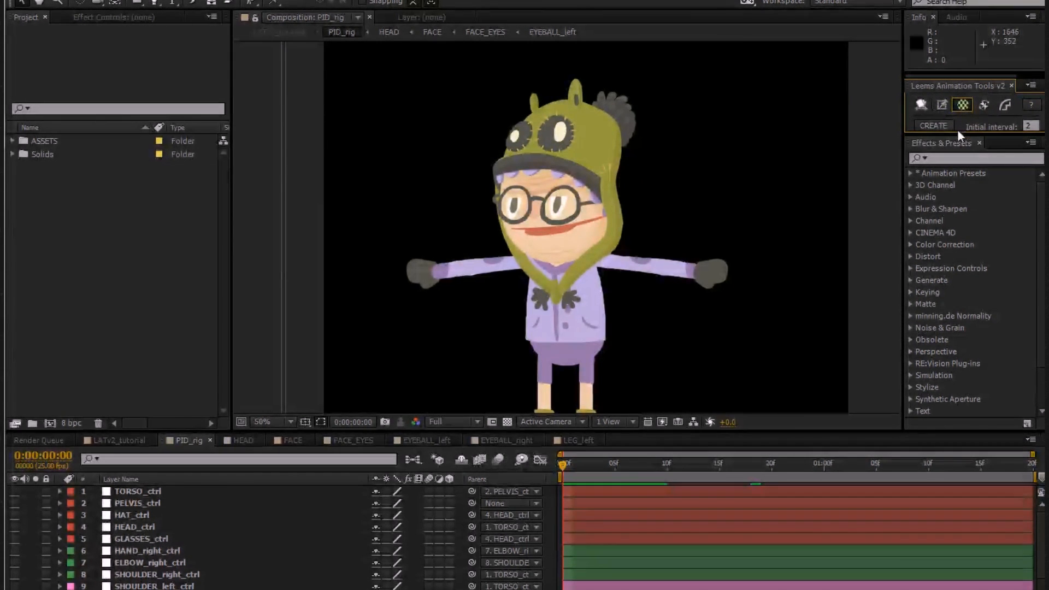
pyautogui.click(933, 126)
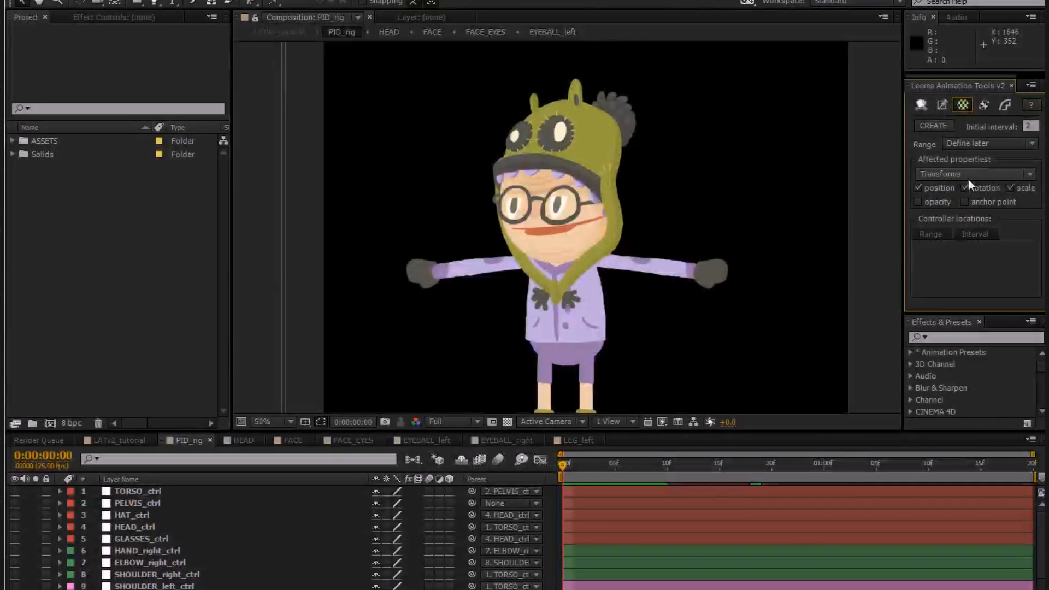
pyautogui.click(929, 234)
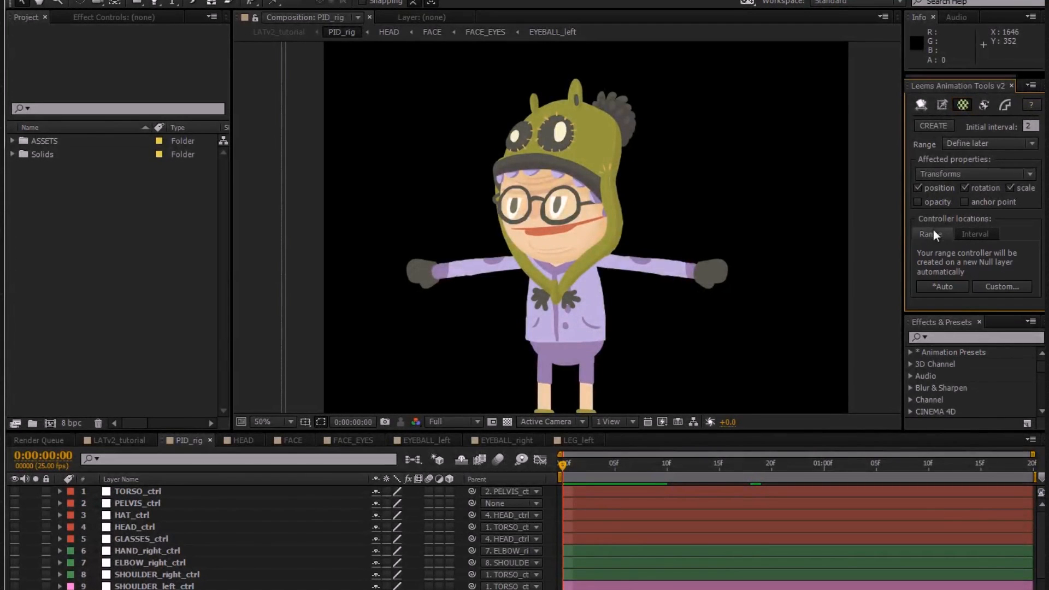
pyautogui.click(974, 234)
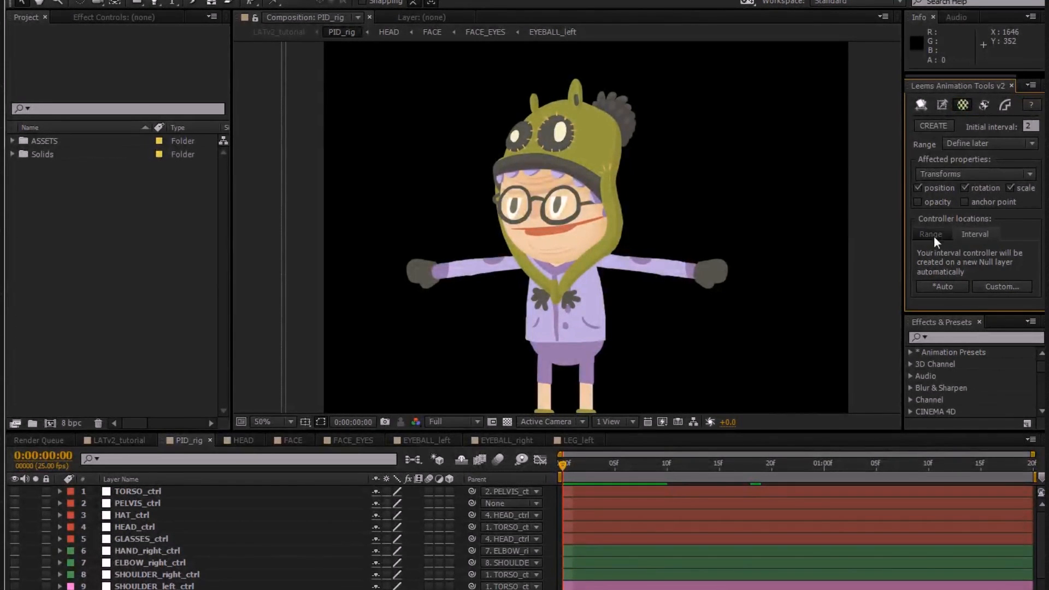
pyautogui.click(929, 234)
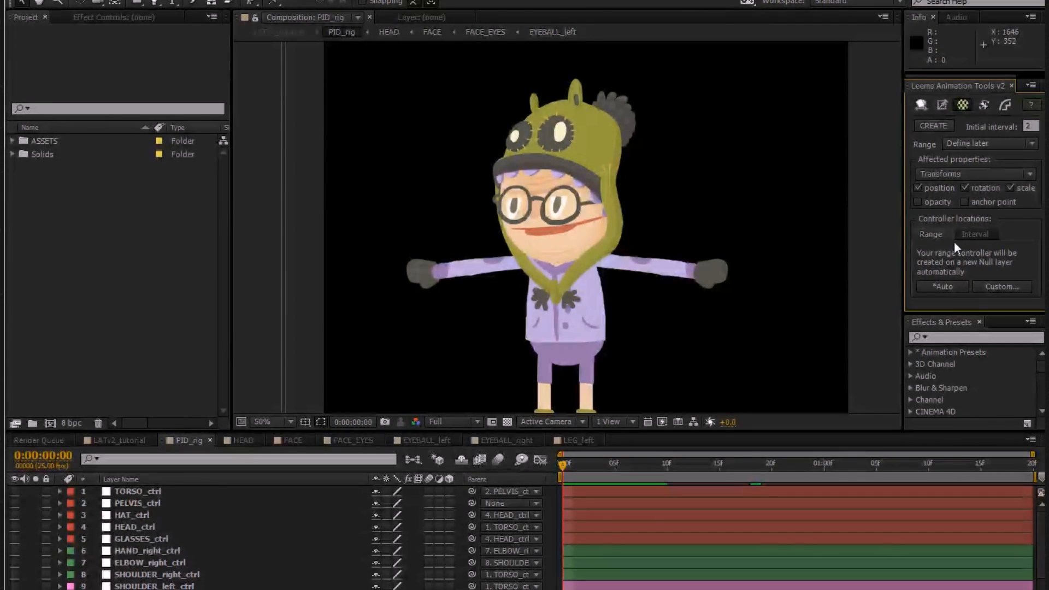
pyautogui.moveTo(767, 297)
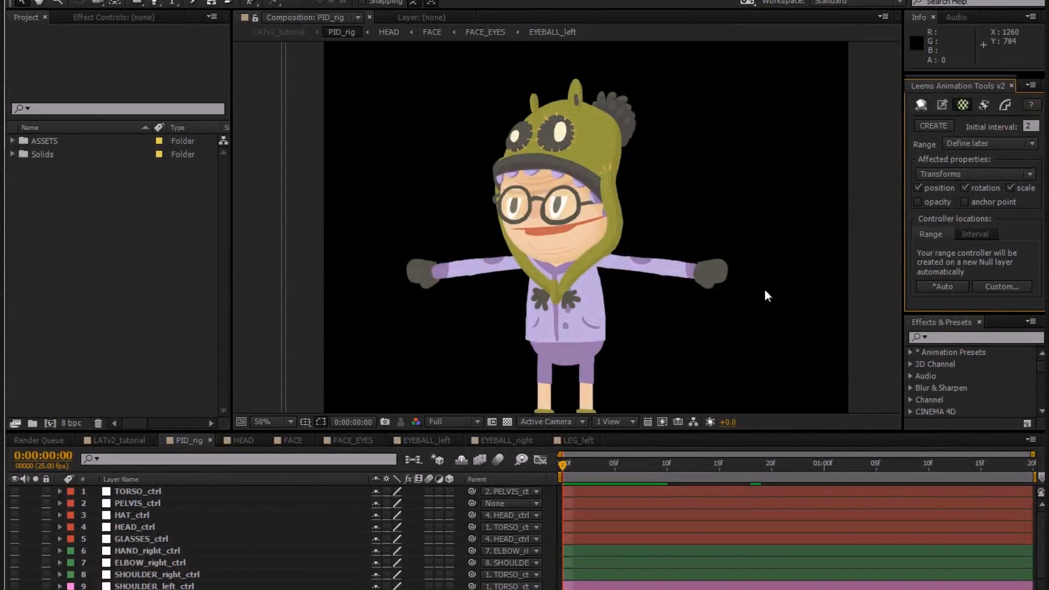
pyautogui.moveTo(941, 263)
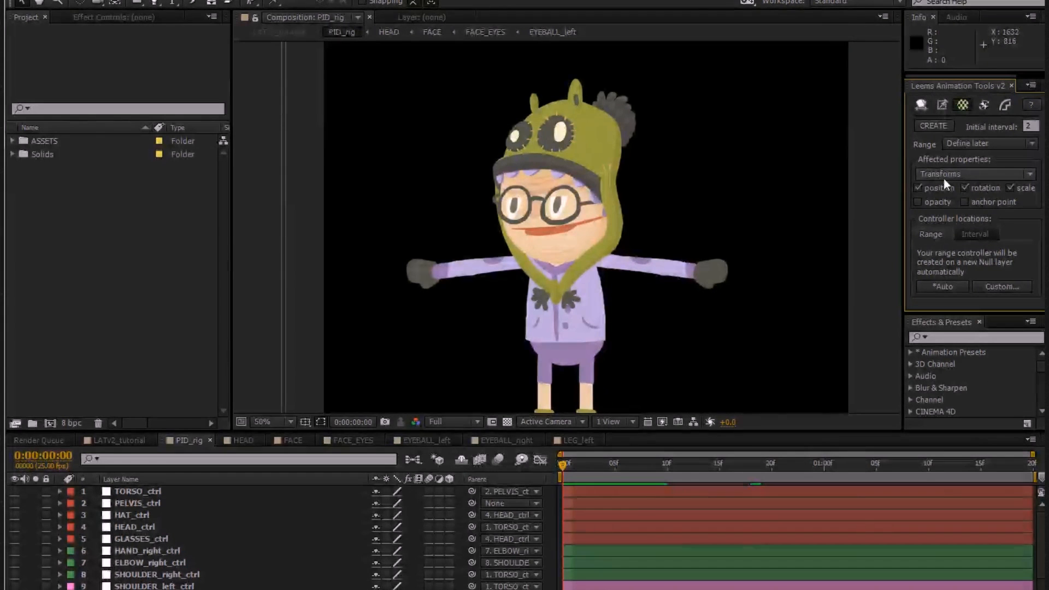
# Review the affected-properties choices (position, rotation, scale) and the range options list.
pyautogui.click(974, 174)
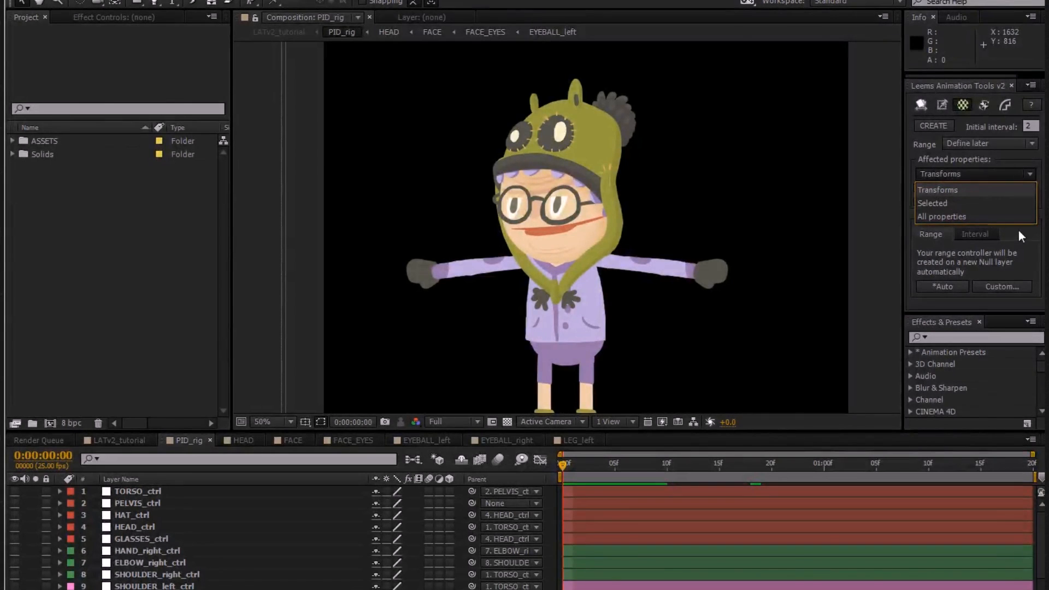
pyautogui.click(989, 143)
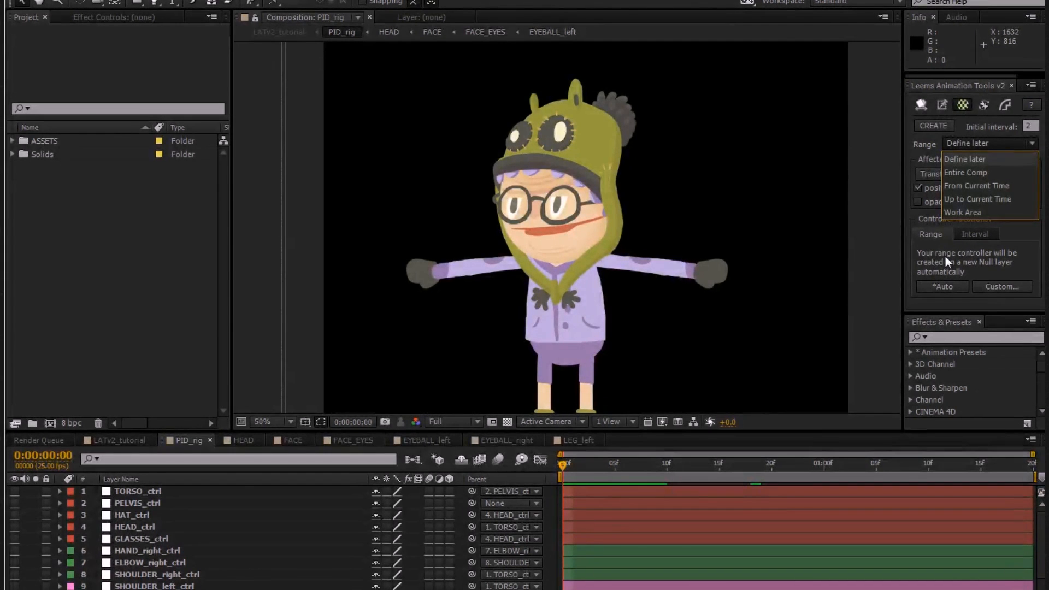
pyautogui.moveTo(977, 203)
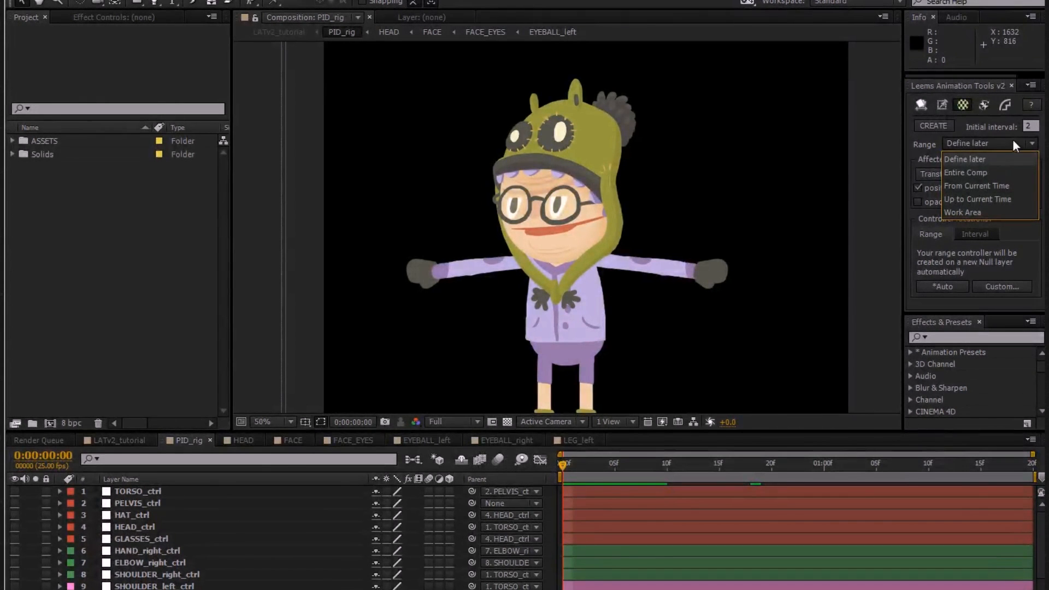
pyautogui.click(965, 142)
pyautogui.write('6')
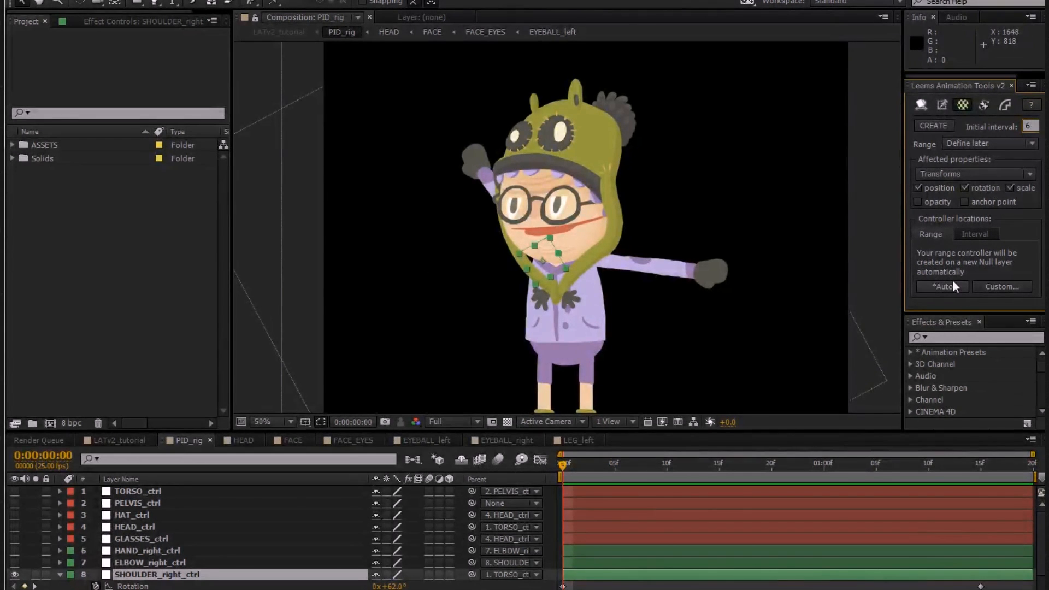
# Check the interval and range location info, then create strobe controllers for the right shoulder at interval 6.
pyautogui.click(975, 234)
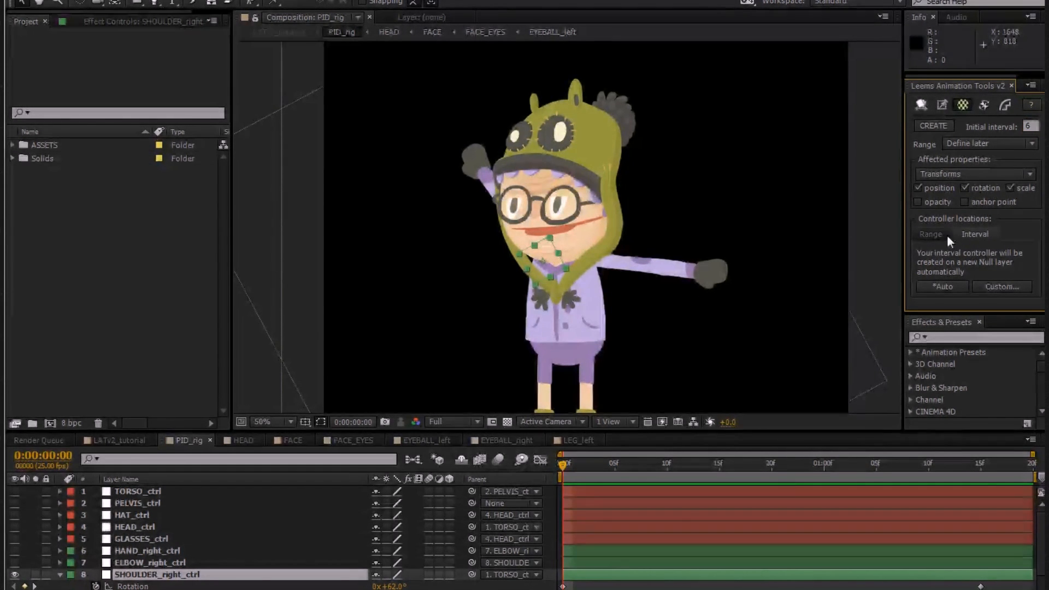
pyautogui.click(930, 234)
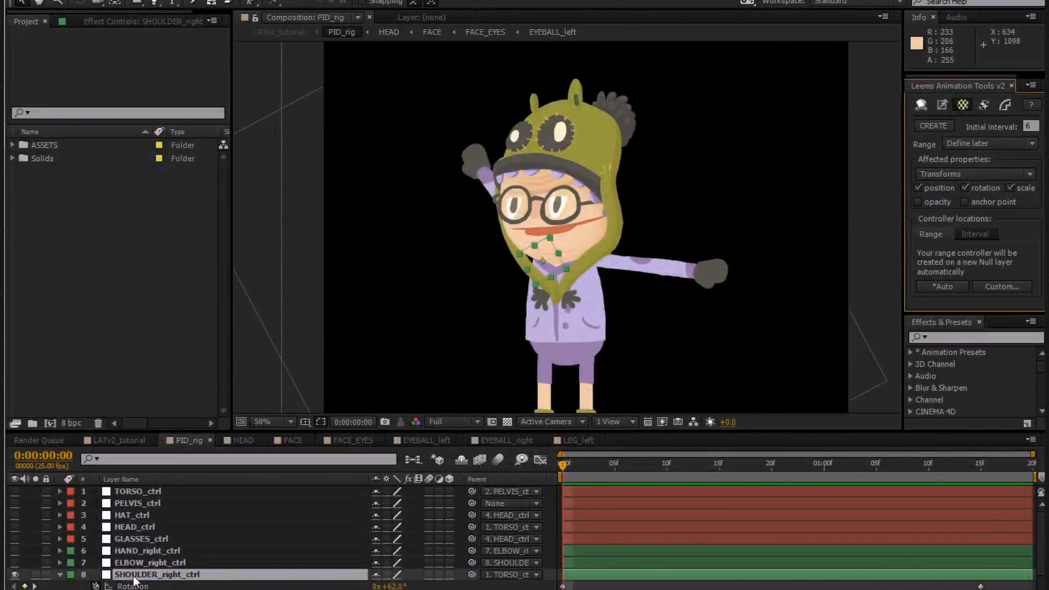
pyautogui.click(933, 125)
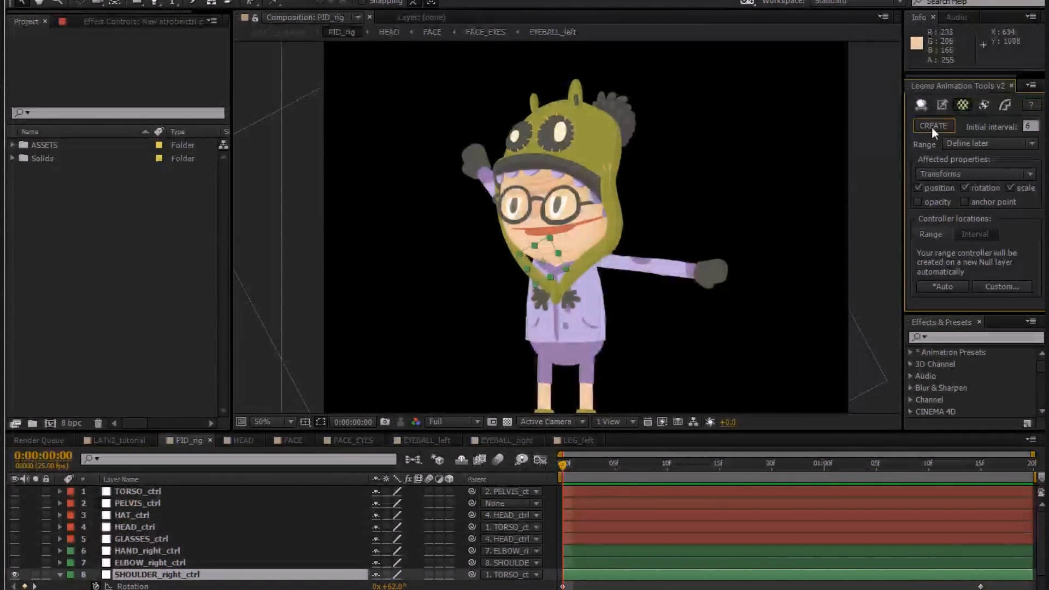
# Reveal the new strobe controller's settings, scrub to frame 12 and later, and toggle its range.
pyautogui.click(933, 125)
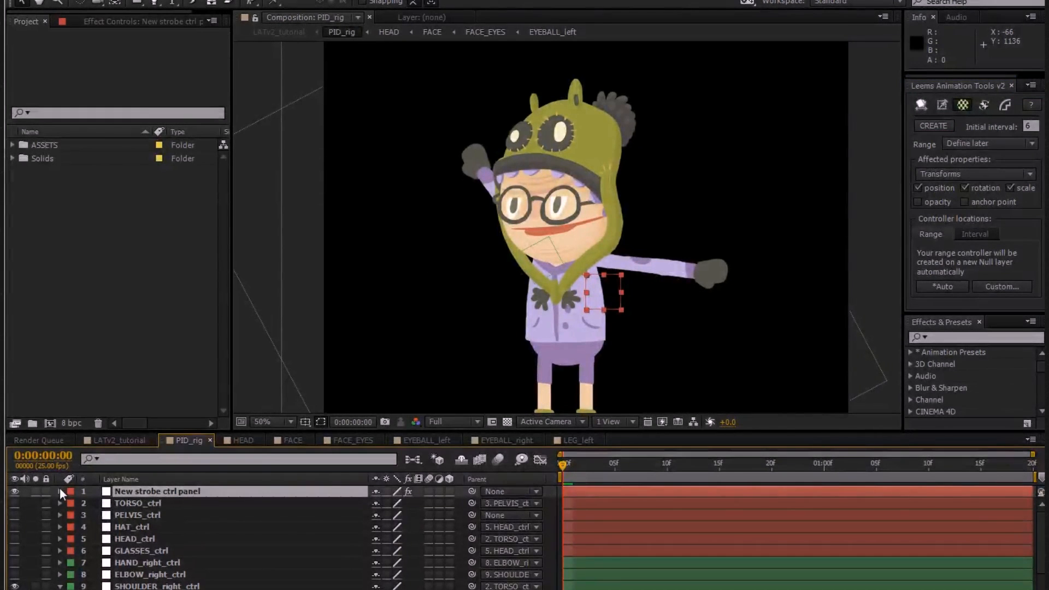
pyautogui.click(59, 491)
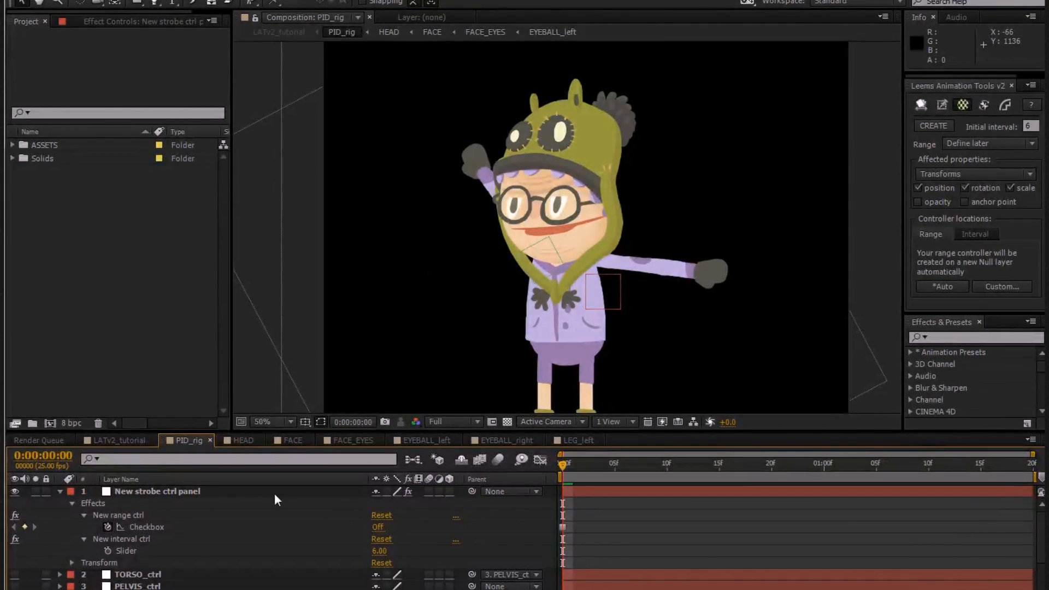
pyautogui.click(377, 527)
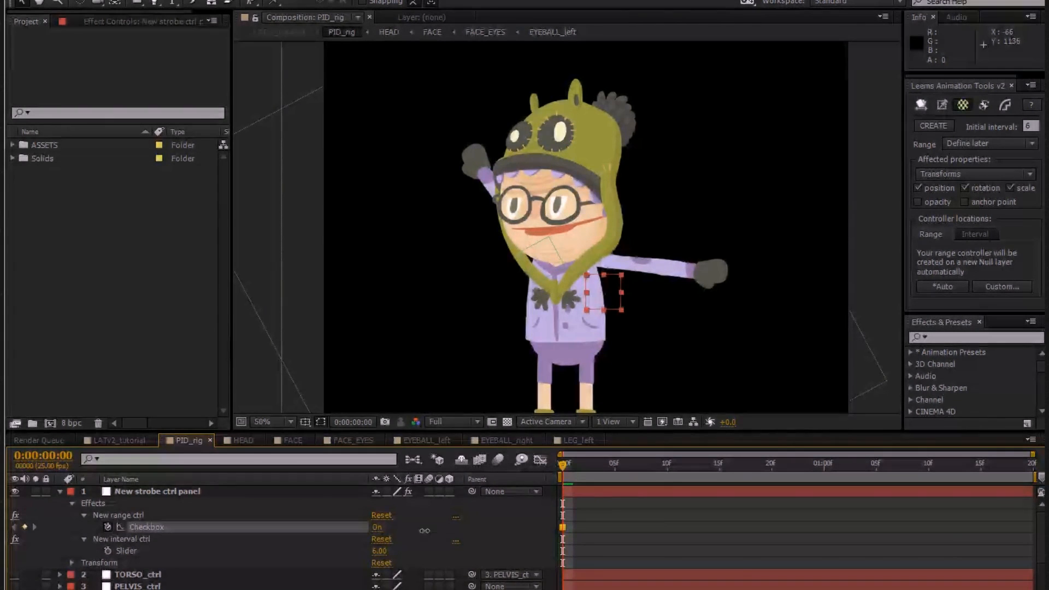
pyautogui.click(678, 463)
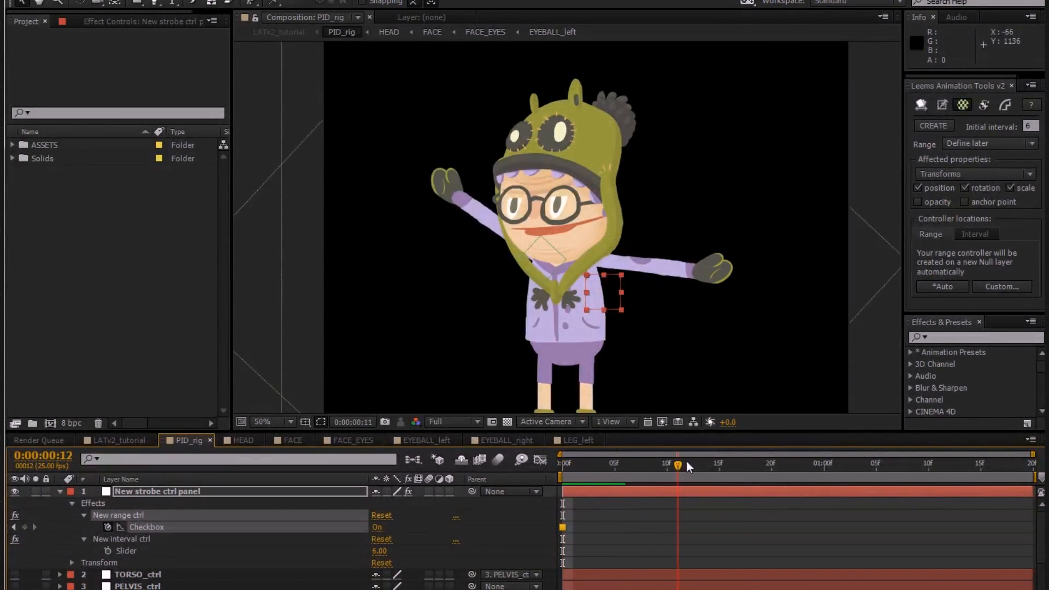
pyautogui.click(562, 462)
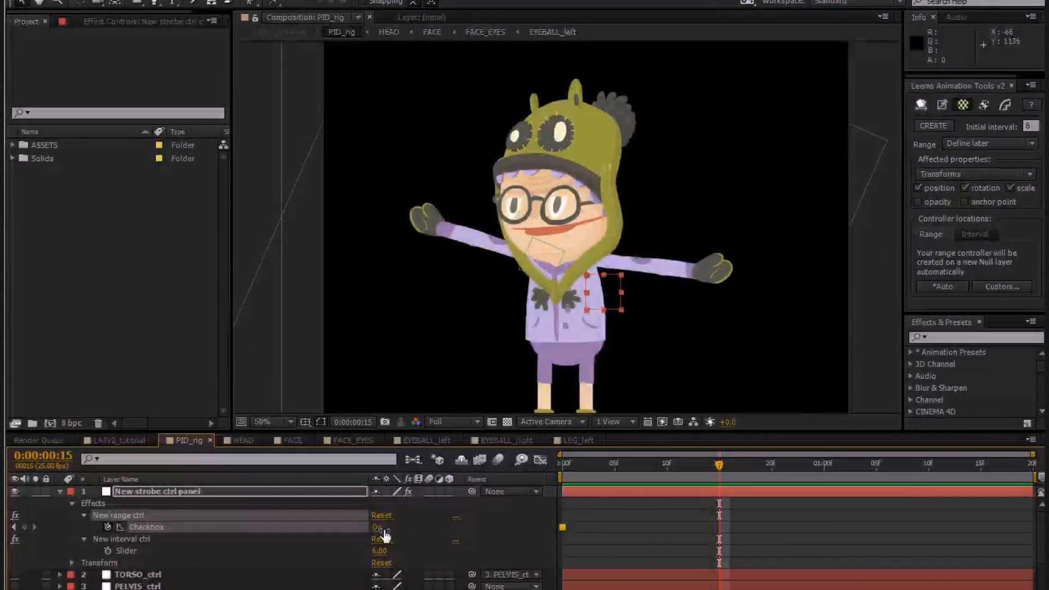
pyautogui.click(584, 463)
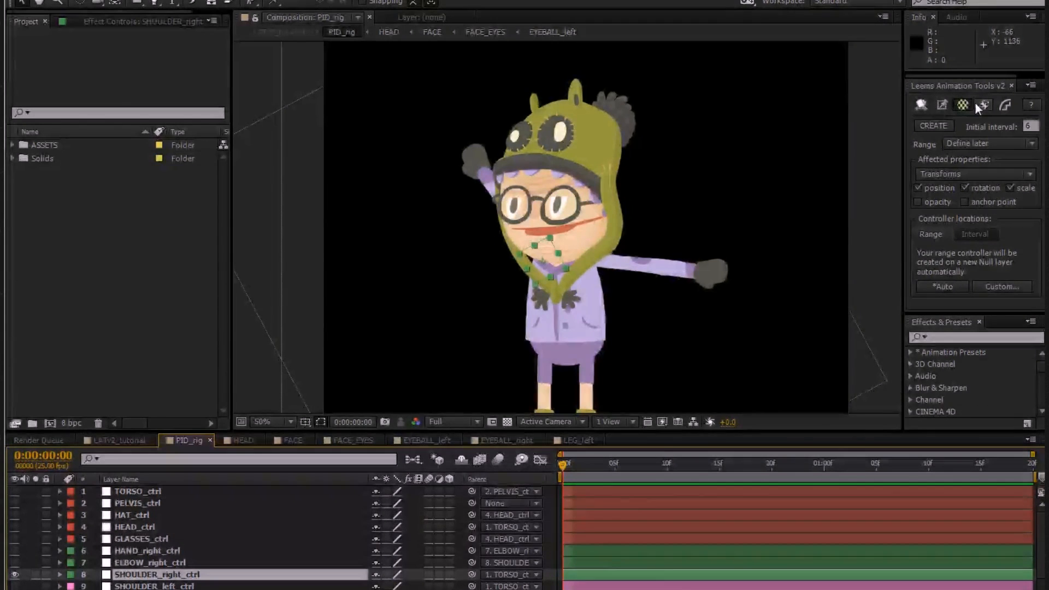
# Switch to the constraint tools and keep New Null as the constraint target.
pyautogui.click(983, 105)
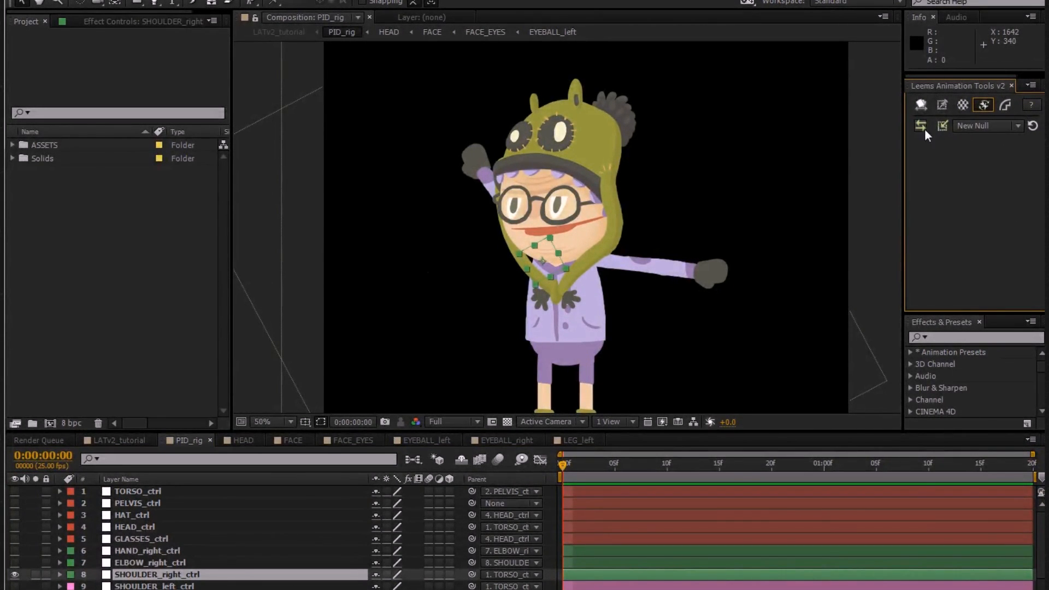
pyautogui.moveTo(920, 126)
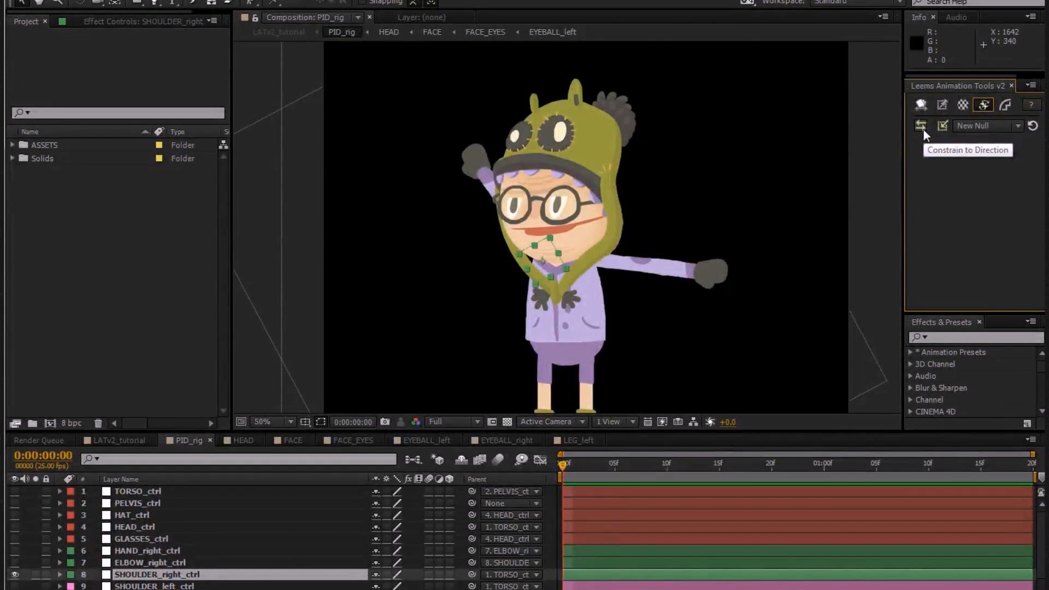
pyautogui.moveTo(924, 144)
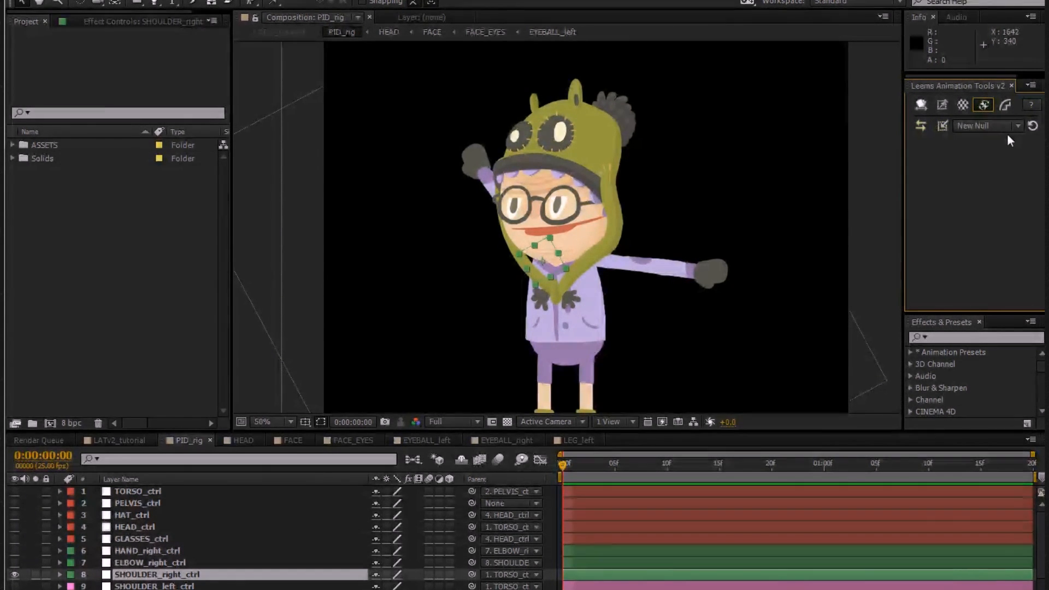
pyautogui.click(988, 125)
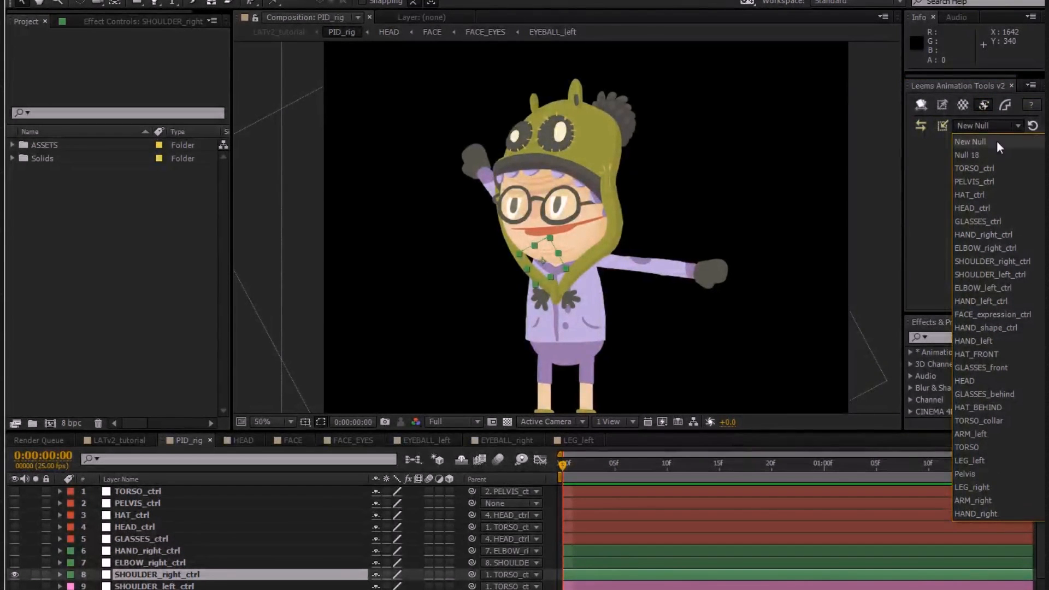
pyautogui.click(988, 125)
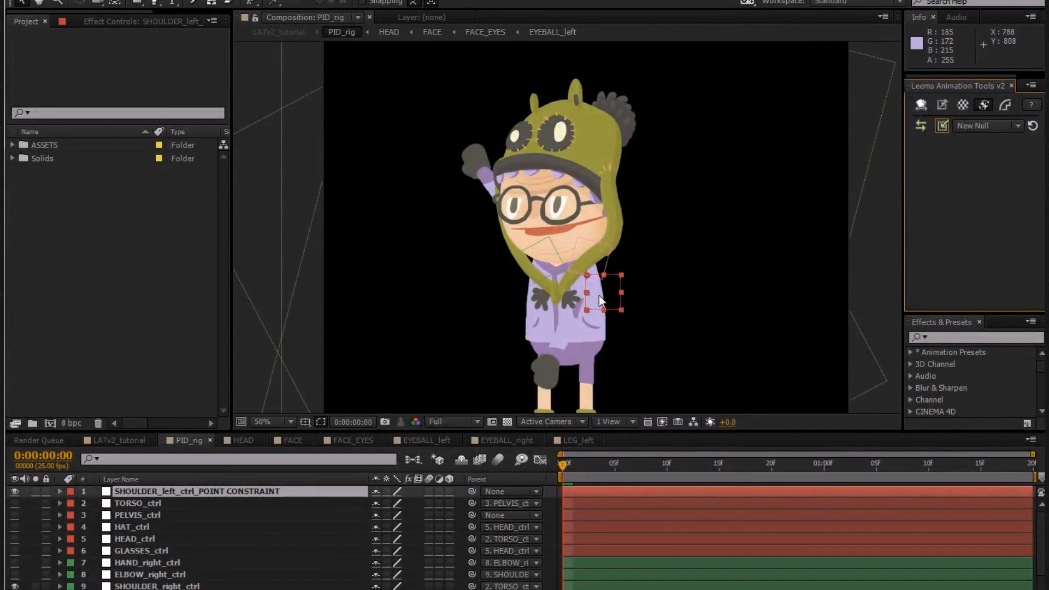
pyautogui.moveTo(229, 503)
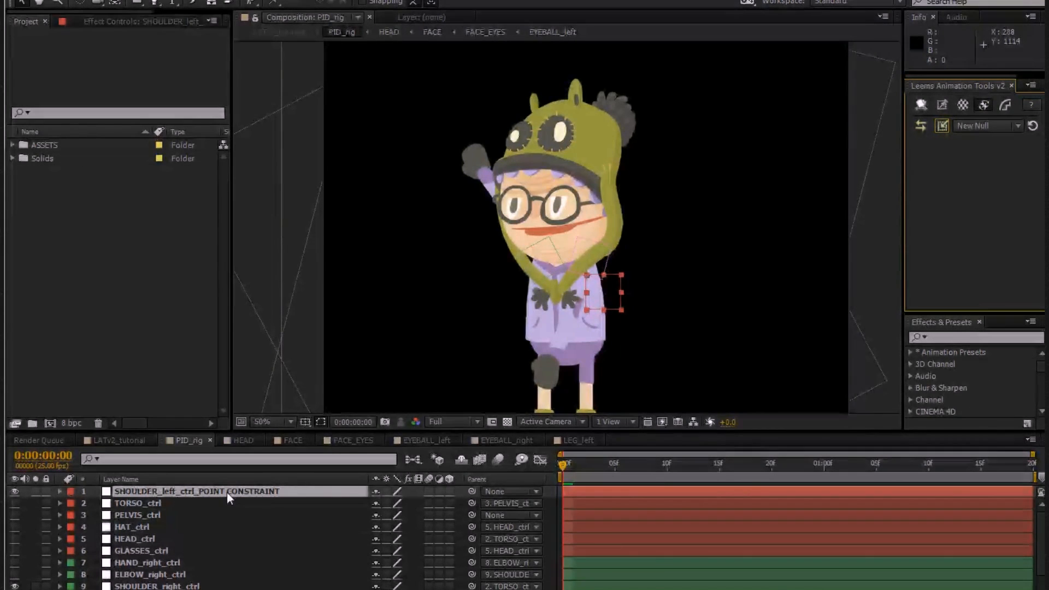
# Drag the new point-constraint null to raise the left arm and park it beside the head.
pyautogui.moveTo(603, 288); pyautogui.dragTo(822, 139)
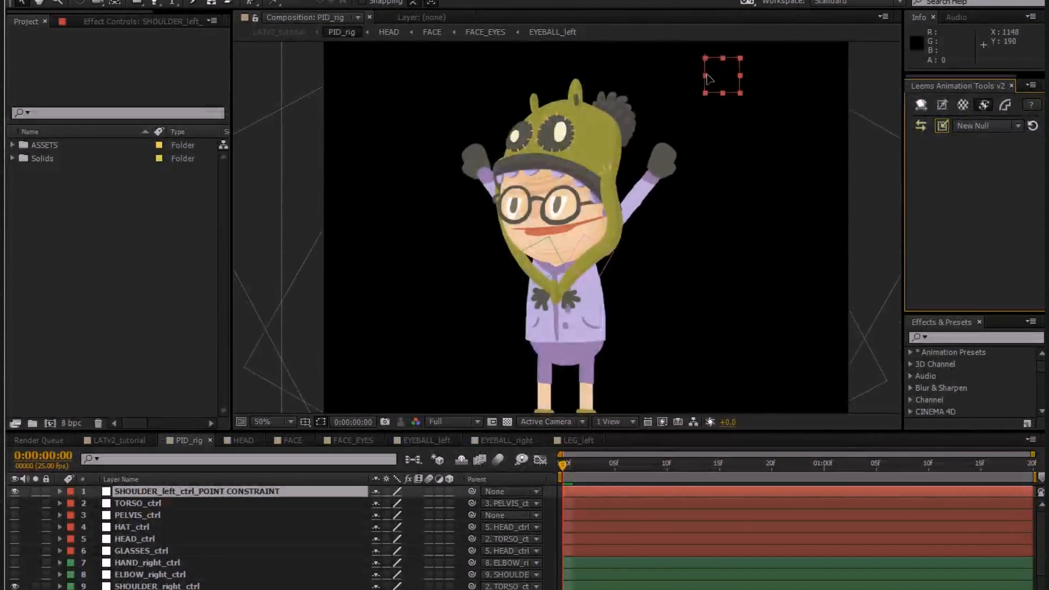
pyautogui.moveTo(722, 75); pyautogui.dragTo(779, 338)
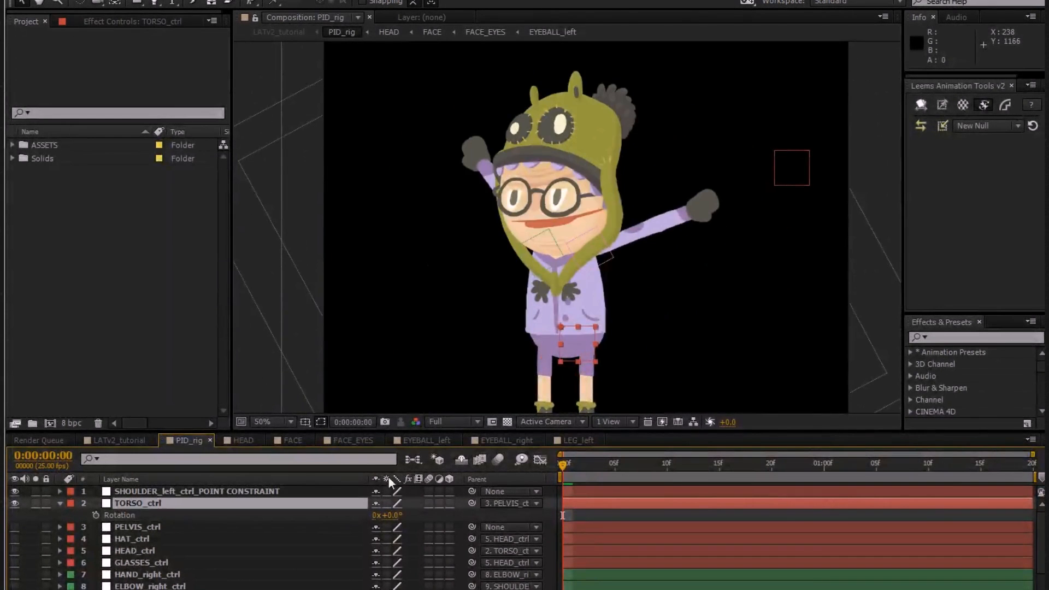
# Show the stepped-keyframe CONVERT tools in Leem's Animation Tools v2.
pyautogui.click(1004, 105)
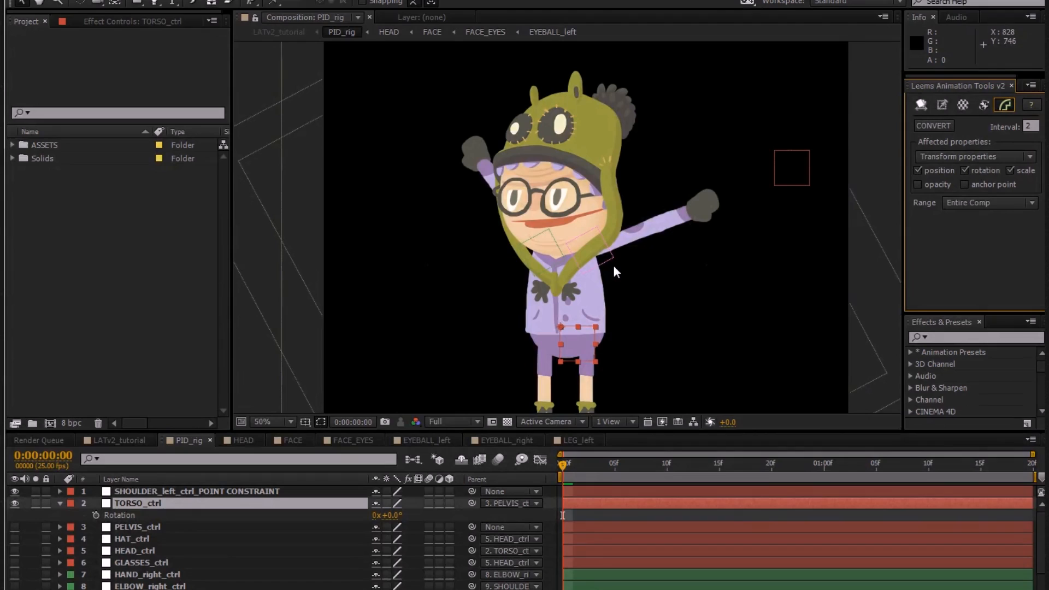
pyautogui.moveTo(791, 186)
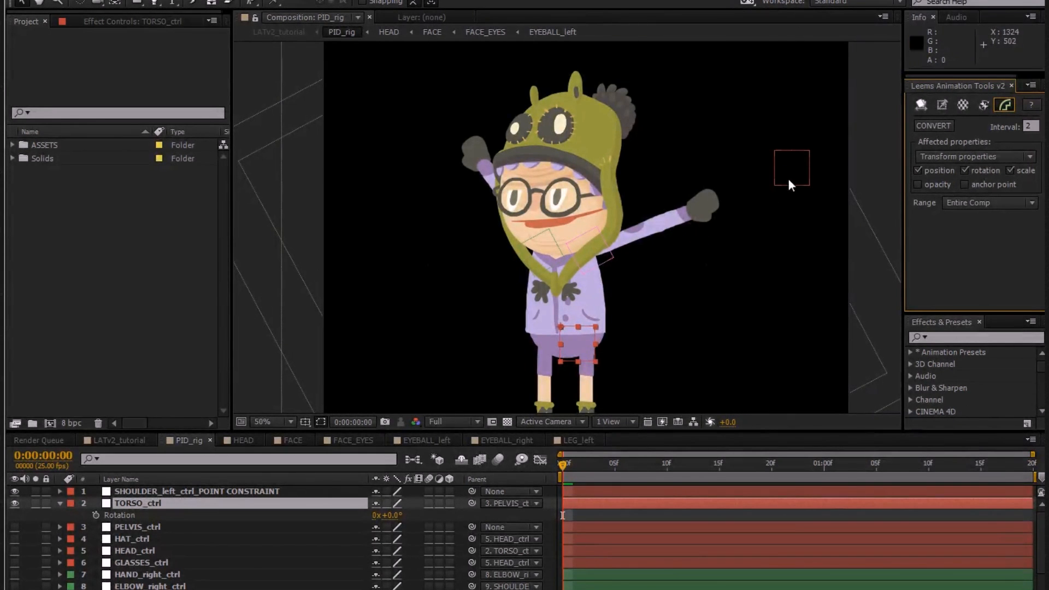
pyautogui.moveTo(810, 186)
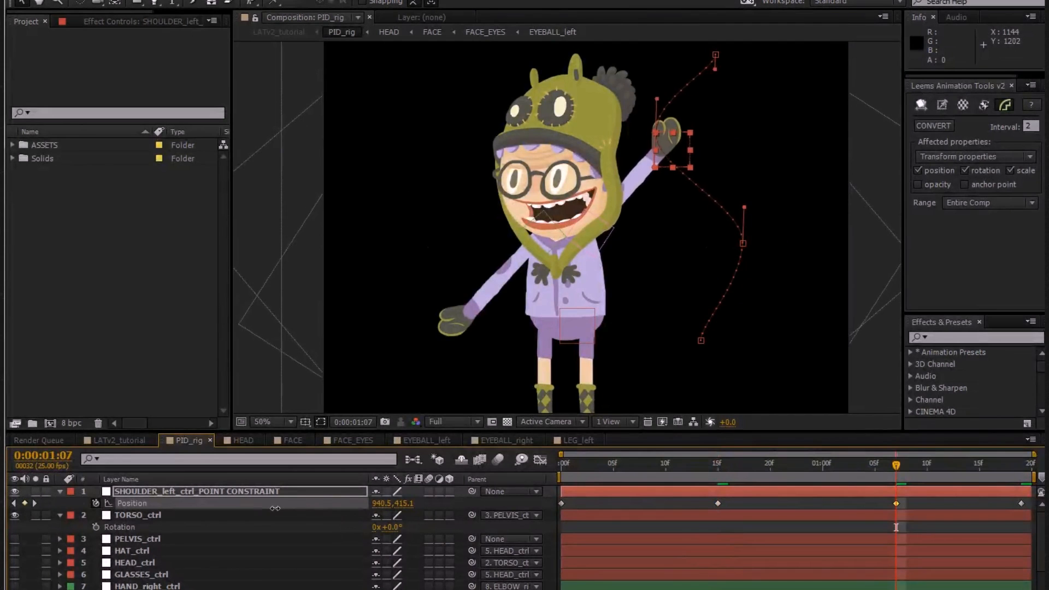
# Scrub through the null's curved arm animation, return to frame 0 and set Interval to 4.
pyautogui.click(675, 464)
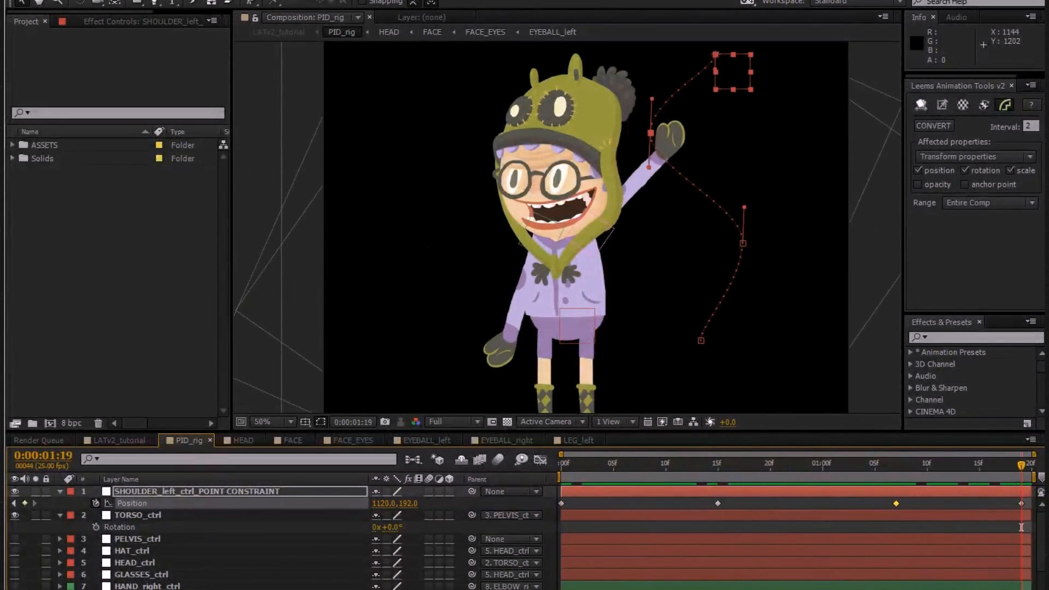
pyautogui.click(780, 463)
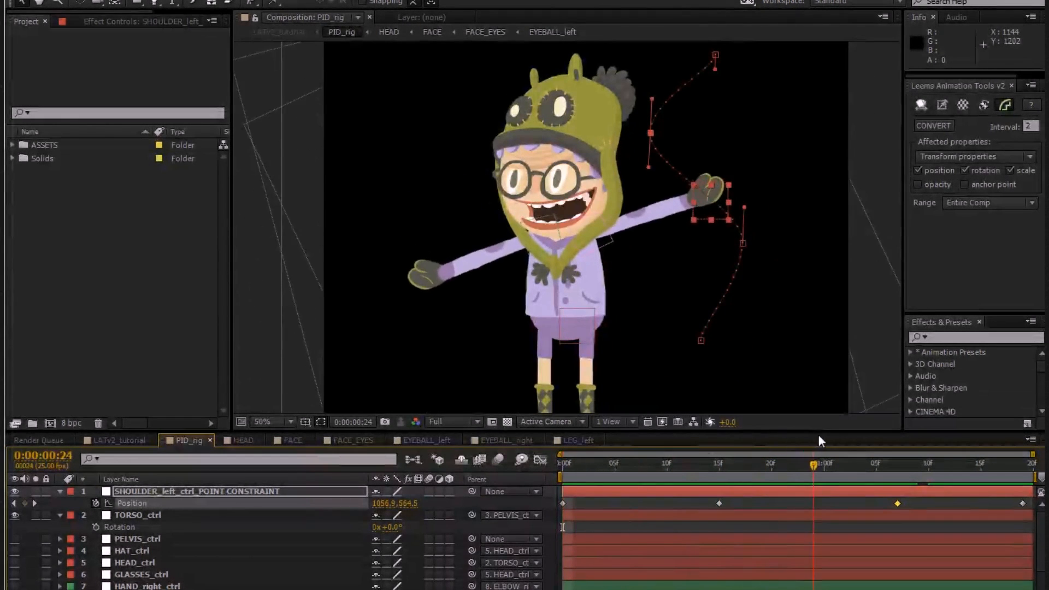
pyautogui.click(564, 462)
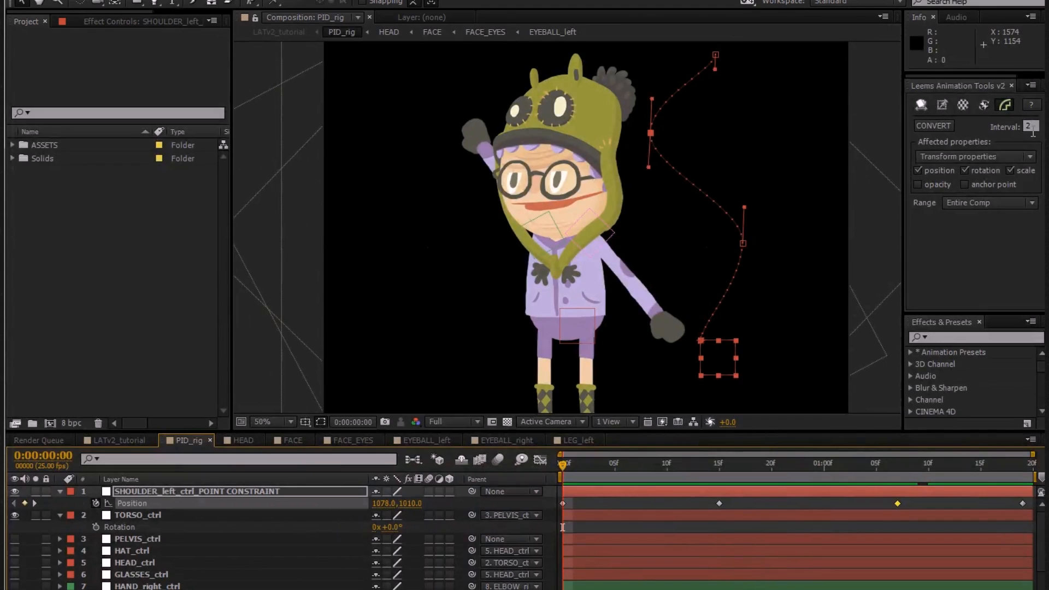
pyautogui.click(1031, 126)
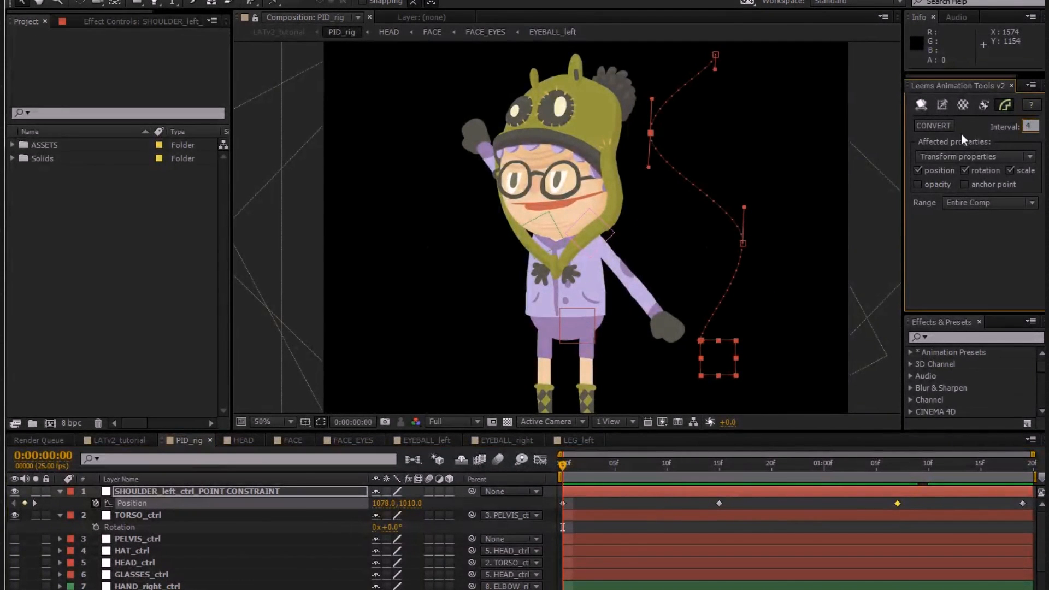
# Convert the null's position to stepped keys at interval 4, limited to the Work Area with rotation excluded.
pyautogui.click(932, 125)
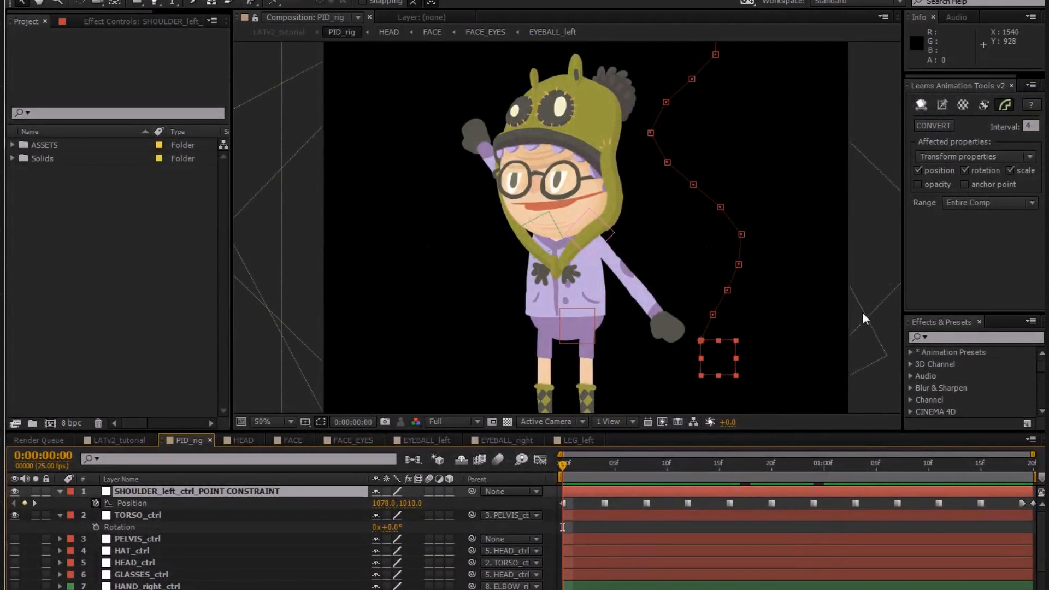
pyautogui.moveTo(565, 463); pyautogui.dragTo(677, 463)
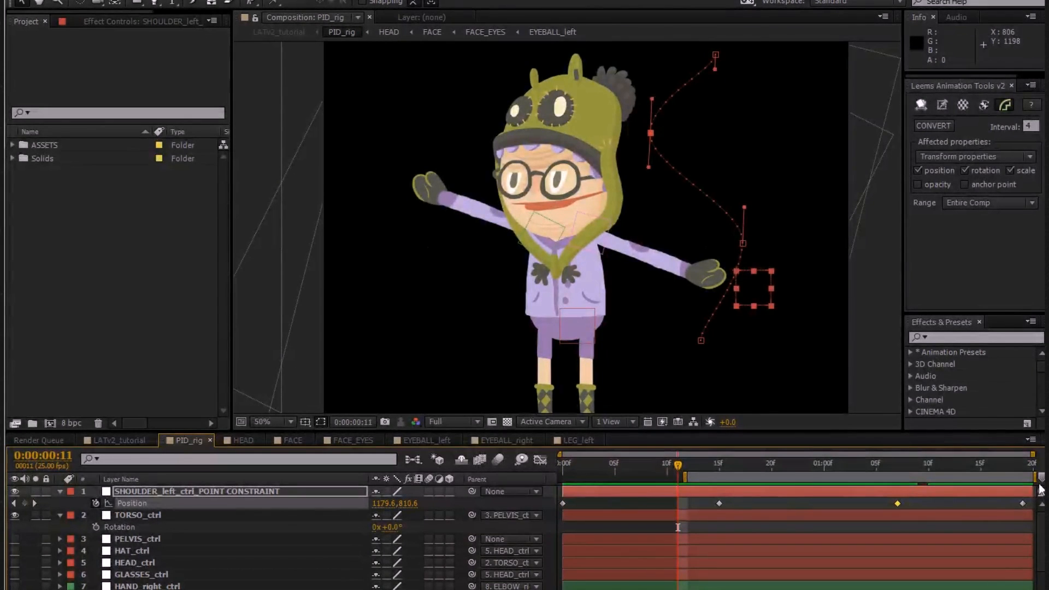
pyautogui.click(988, 202)
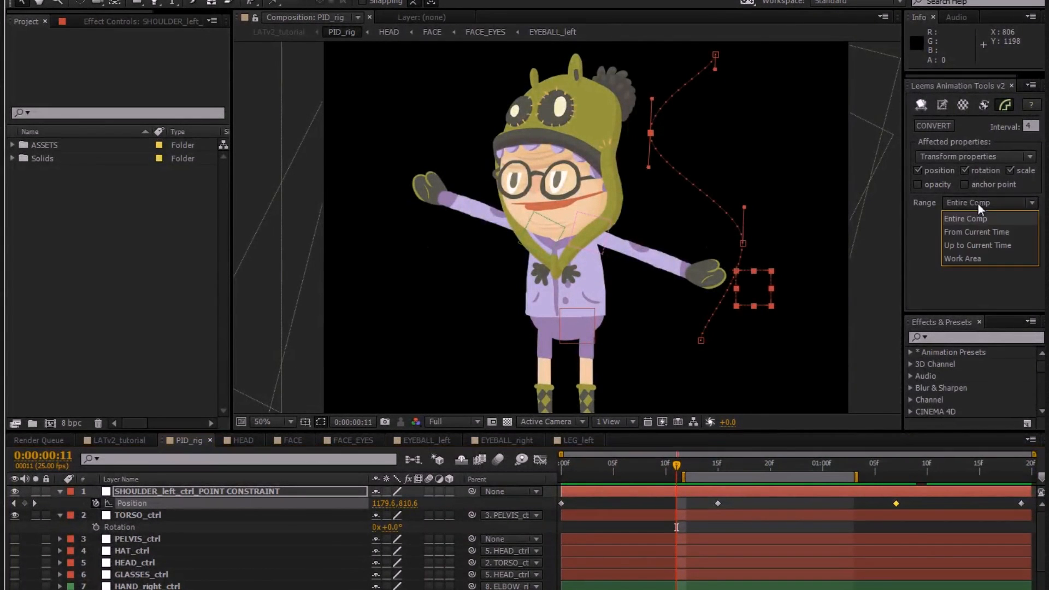
pyautogui.click(962, 258)
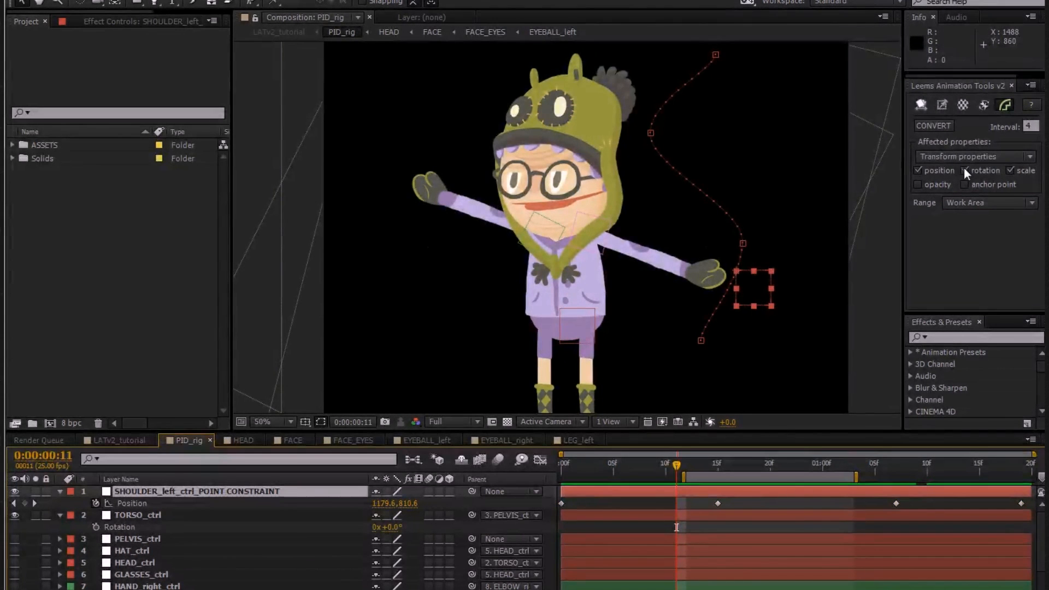
pyautogui.click(969, 171)
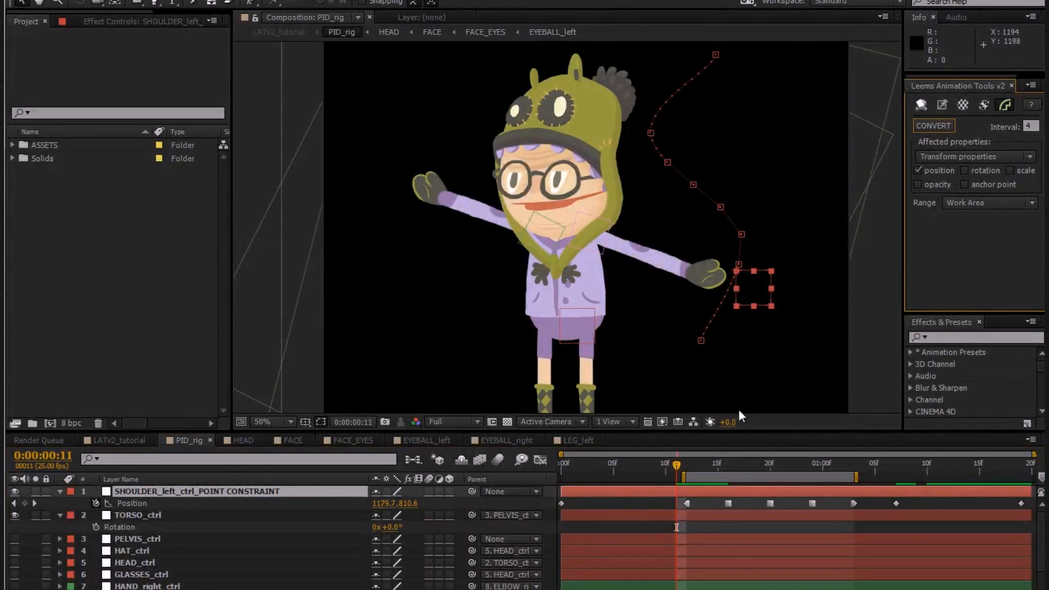
pyautogui.click(801, 463)
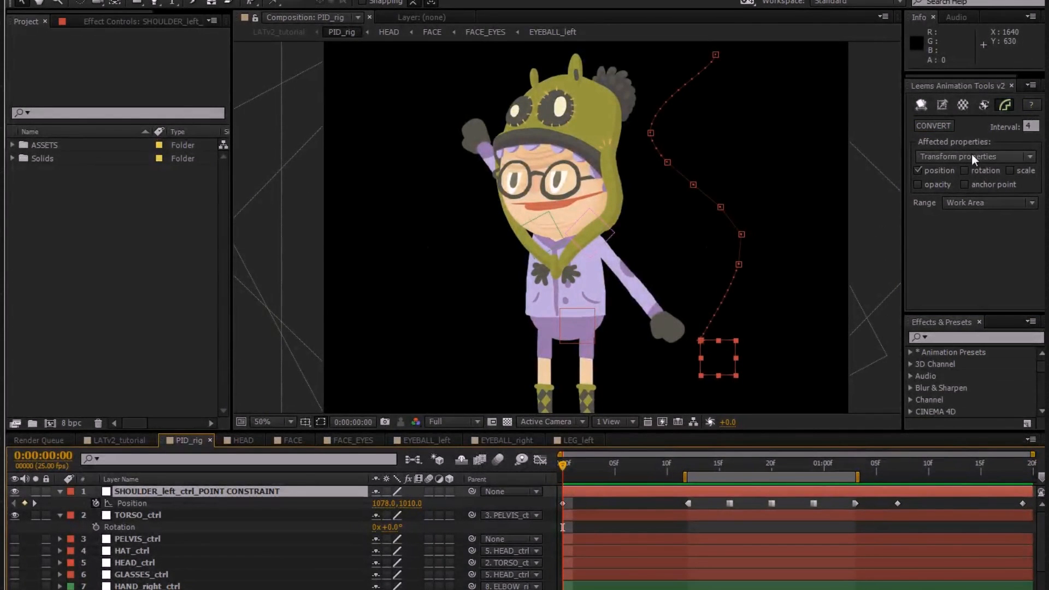
# Show the controller creation tools and select the ELBOW_right_ctrl layer.
pyautogui.click(942, 105)
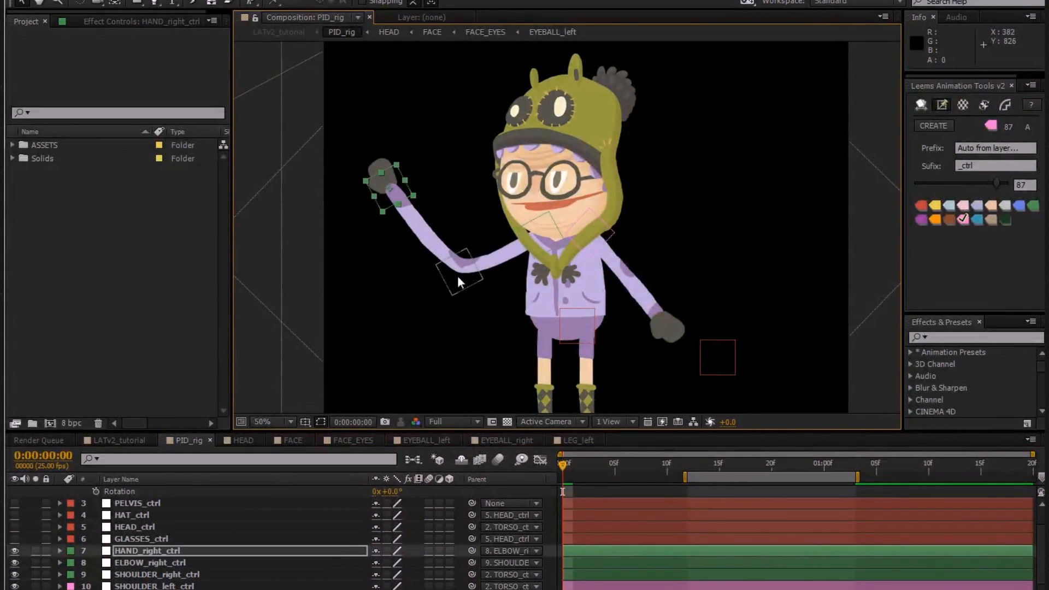
pyautogui.click(150, 561)
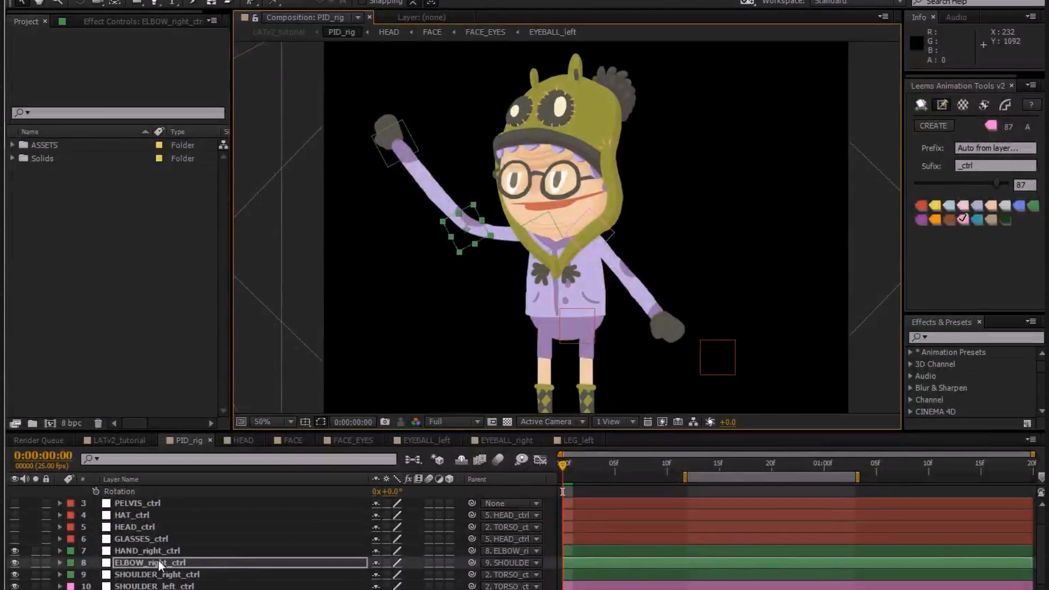